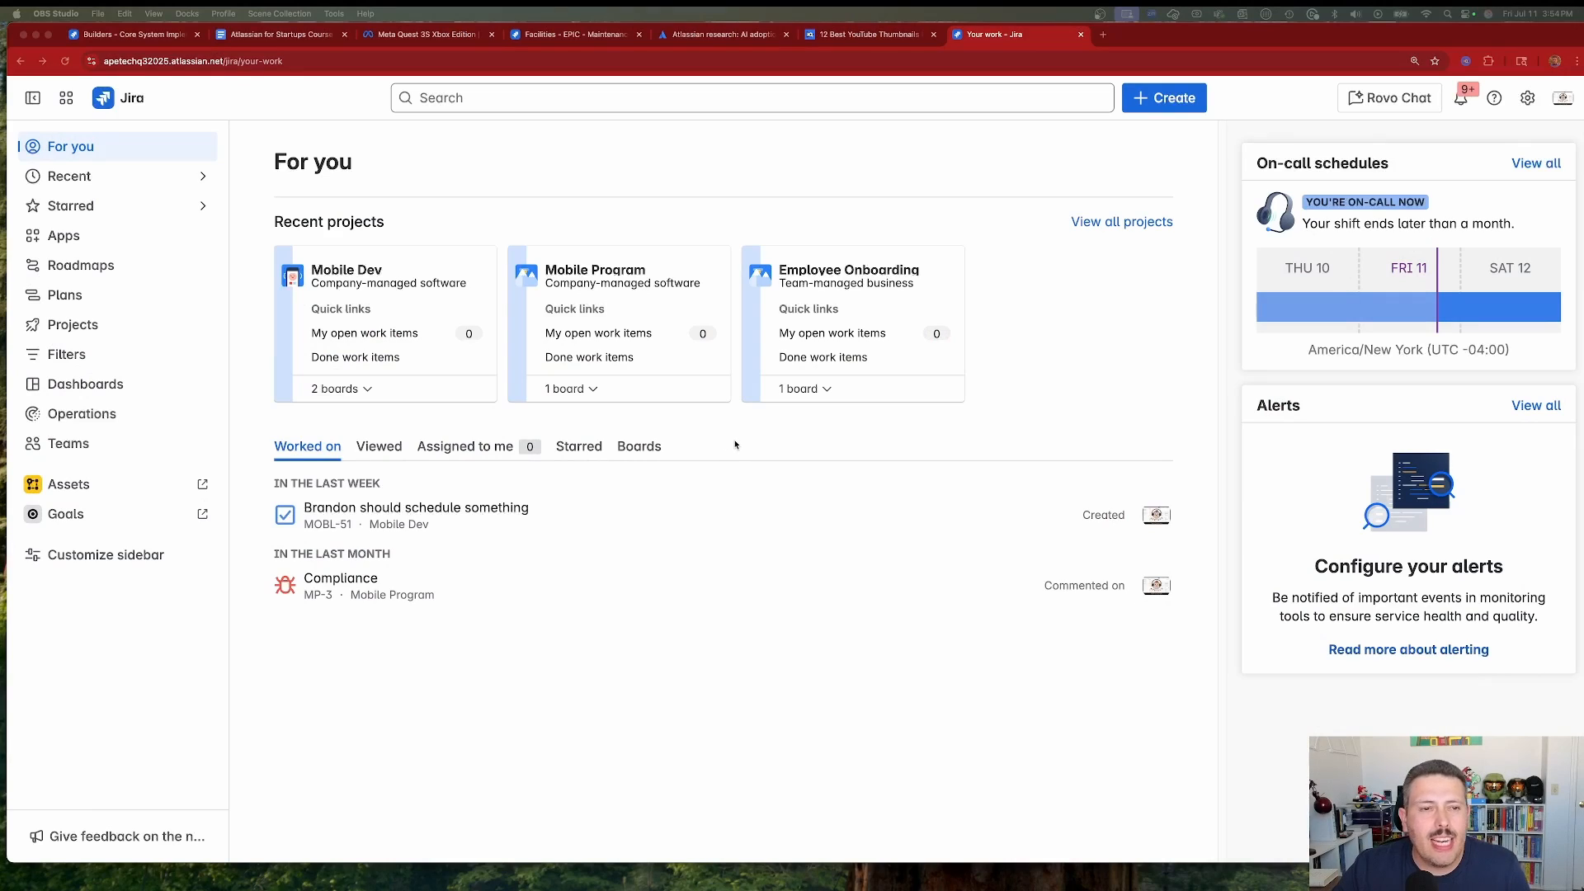
{"action": "mouse_move", "coordinate": [1204, 264]}
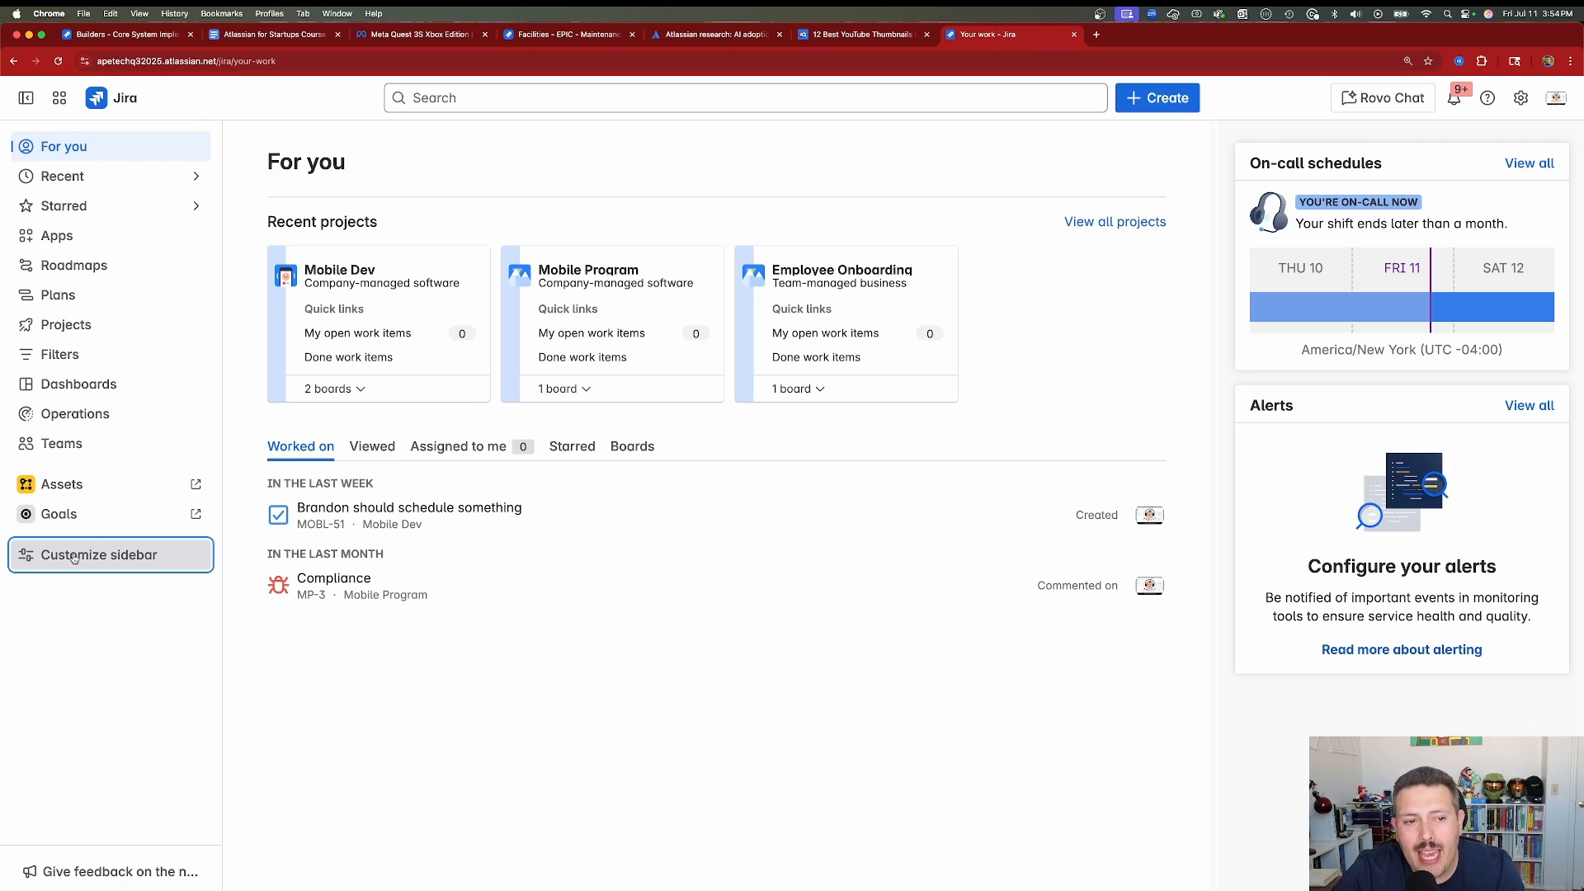
Move Recent below Roadmaps in the sidebar layout and untick Recent, Teams and Operations.
{"action": "left_click", "coordinate": [98, 554]}
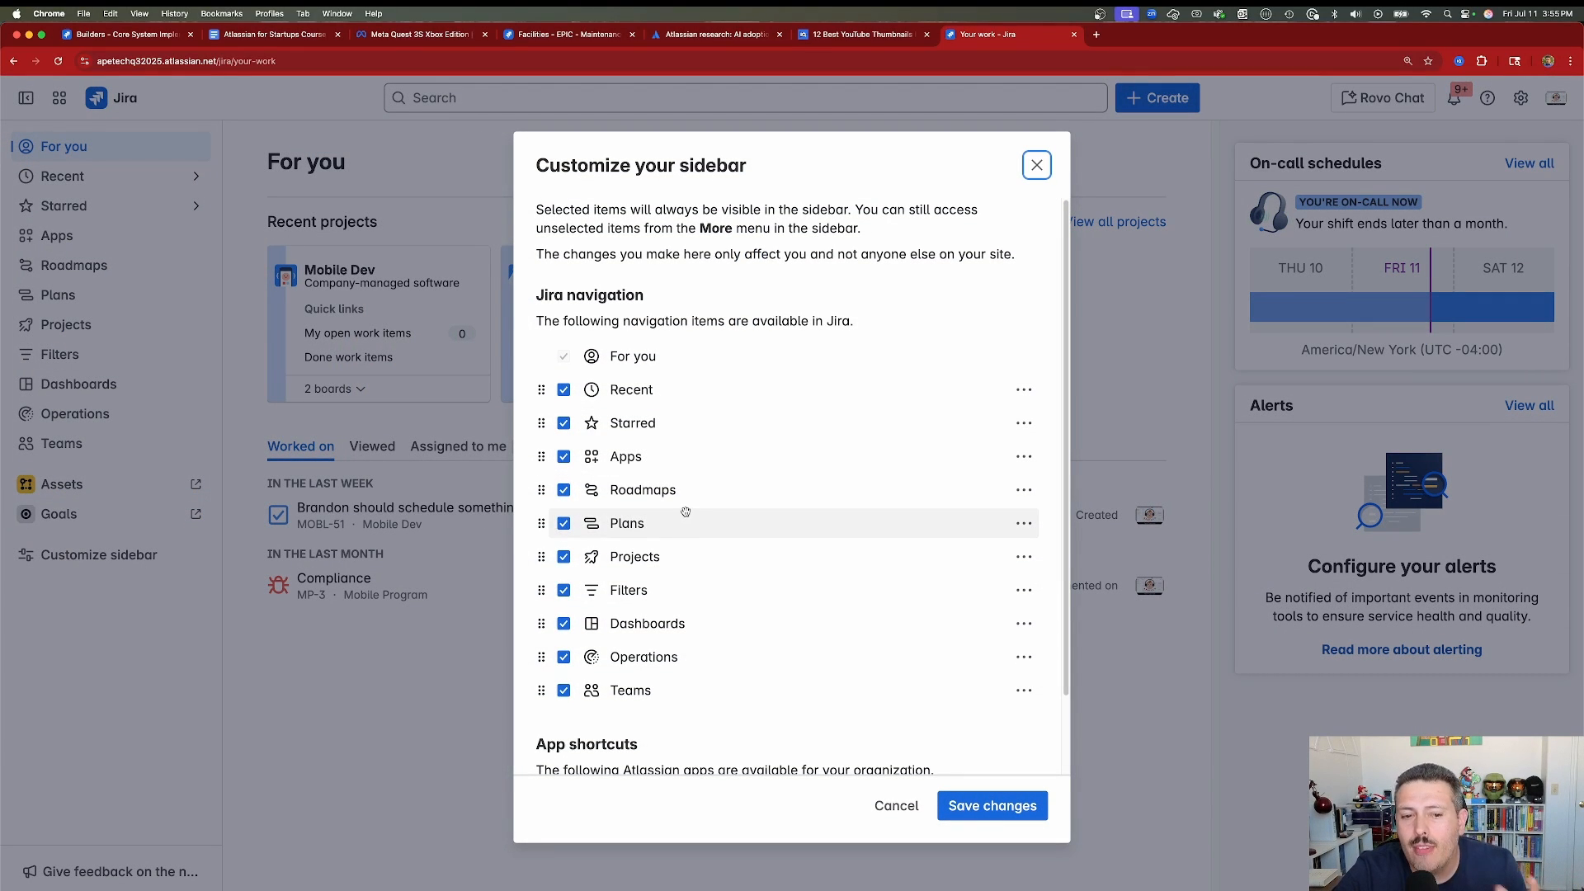
{"action": "scroll", "scroll_direction": "down", "scroll_amount": 3}
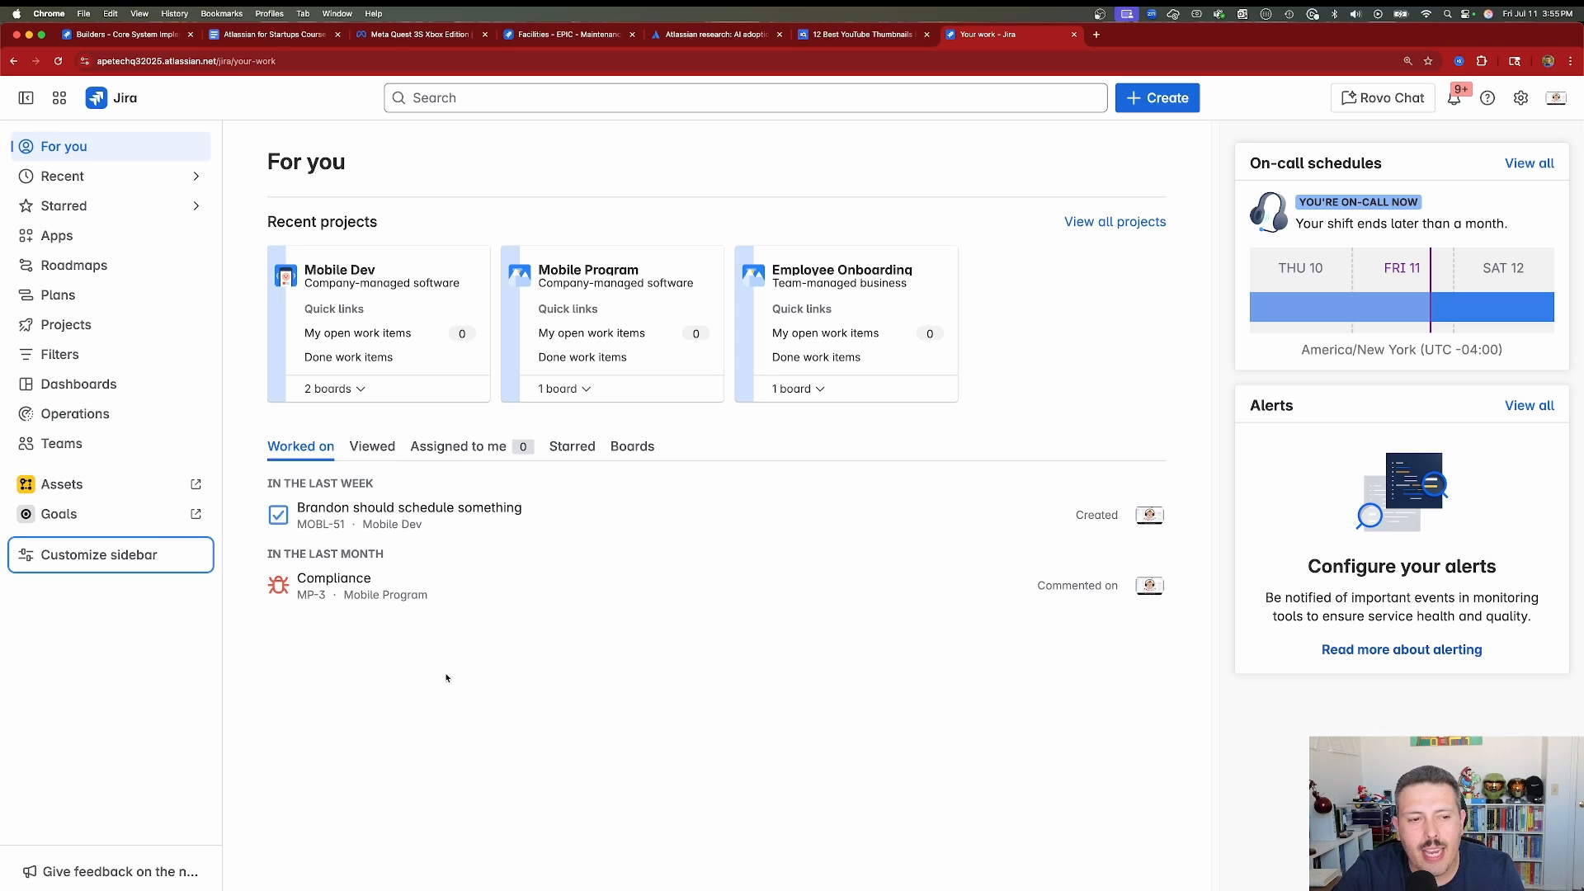
{"action": "left_click", "coordinate": [99, 555]}
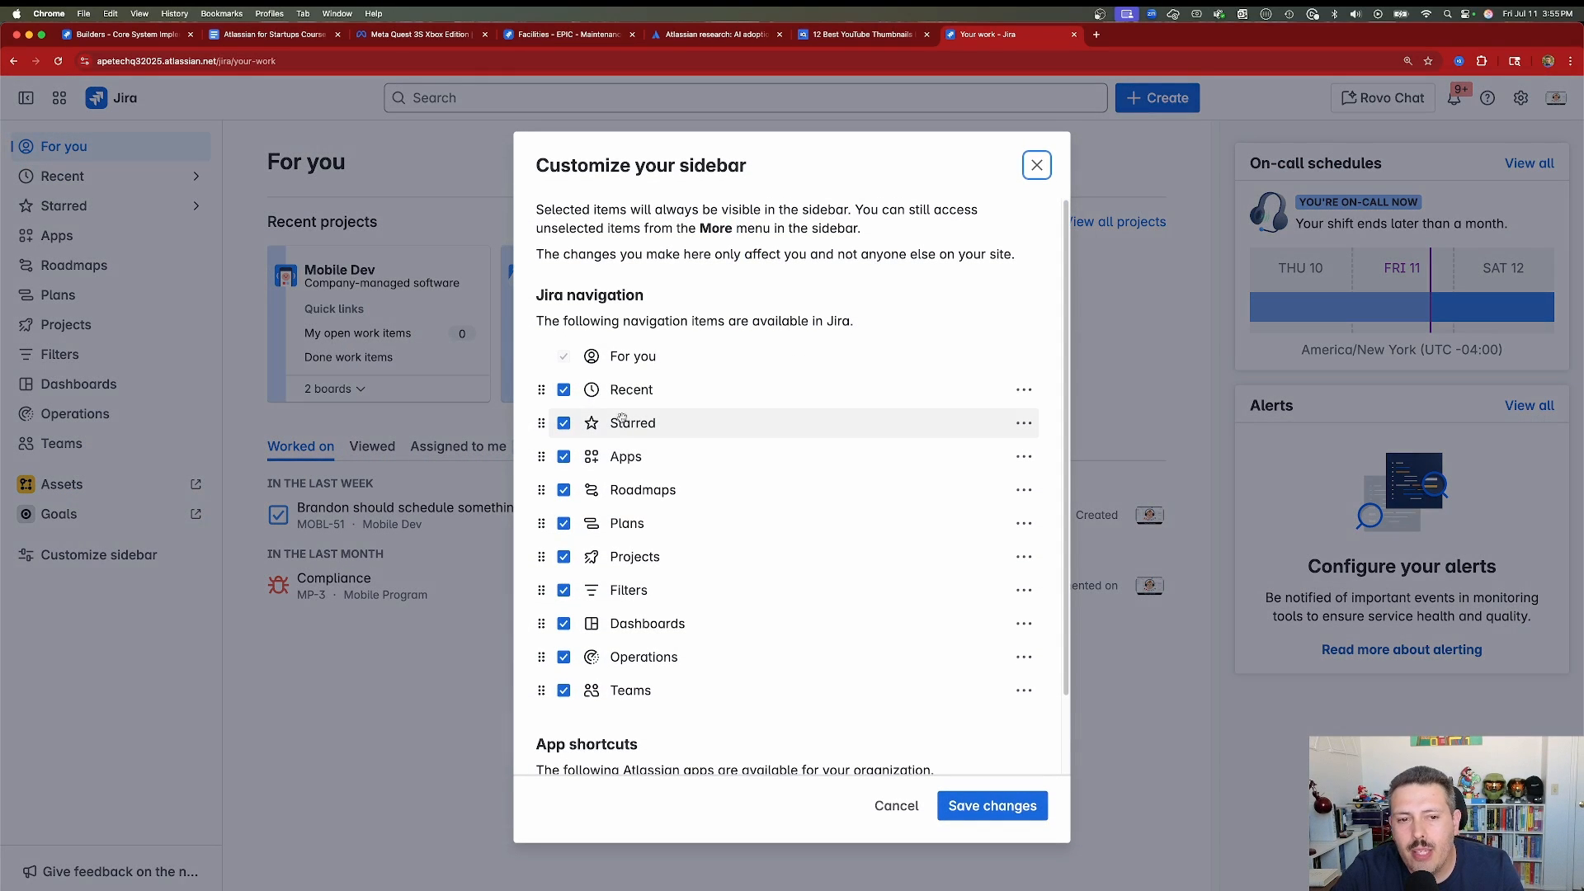
{"action": "left_click_drag", "start_coordinate": [631, 388], "coordinate": [445, 514]}
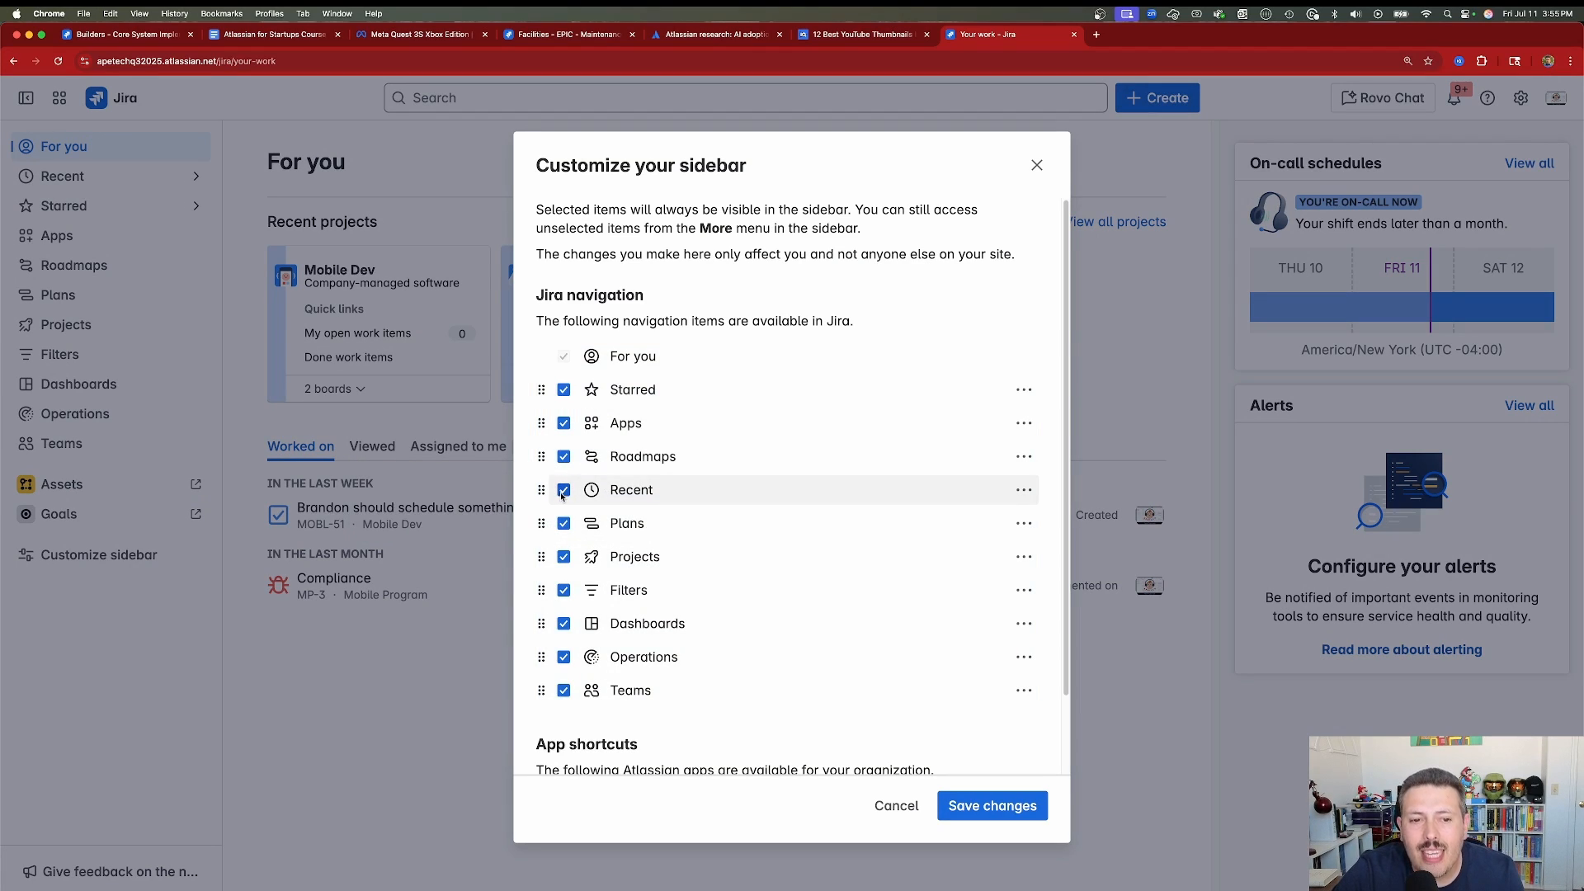
{"action": "left_click", "coordinate": [562, 490]}
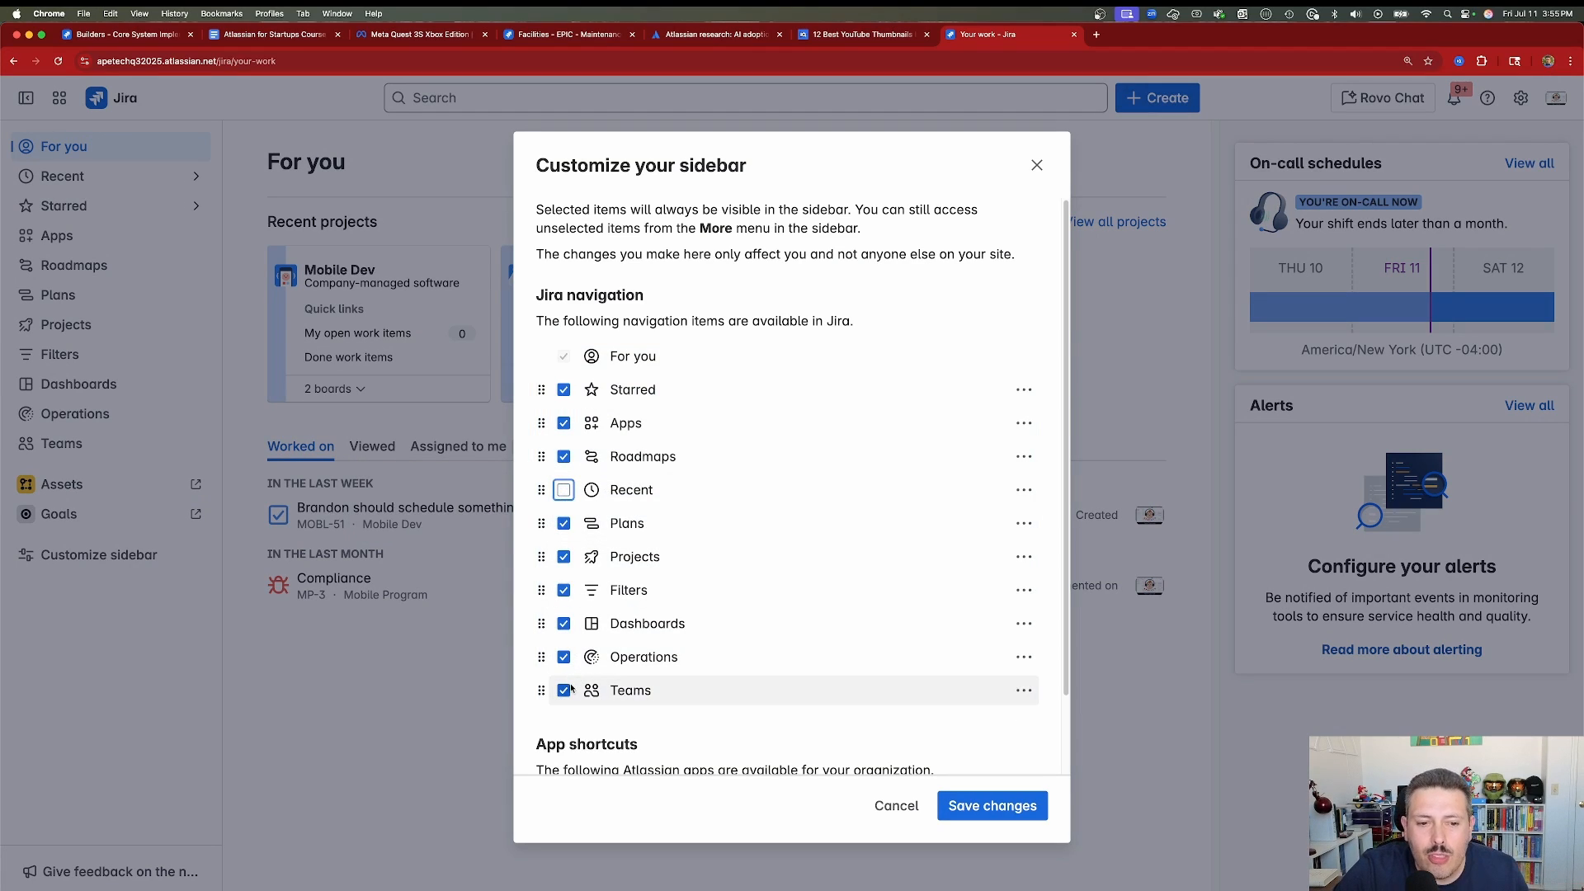
{"action": "left_click", "coordinate": [563, 656]}
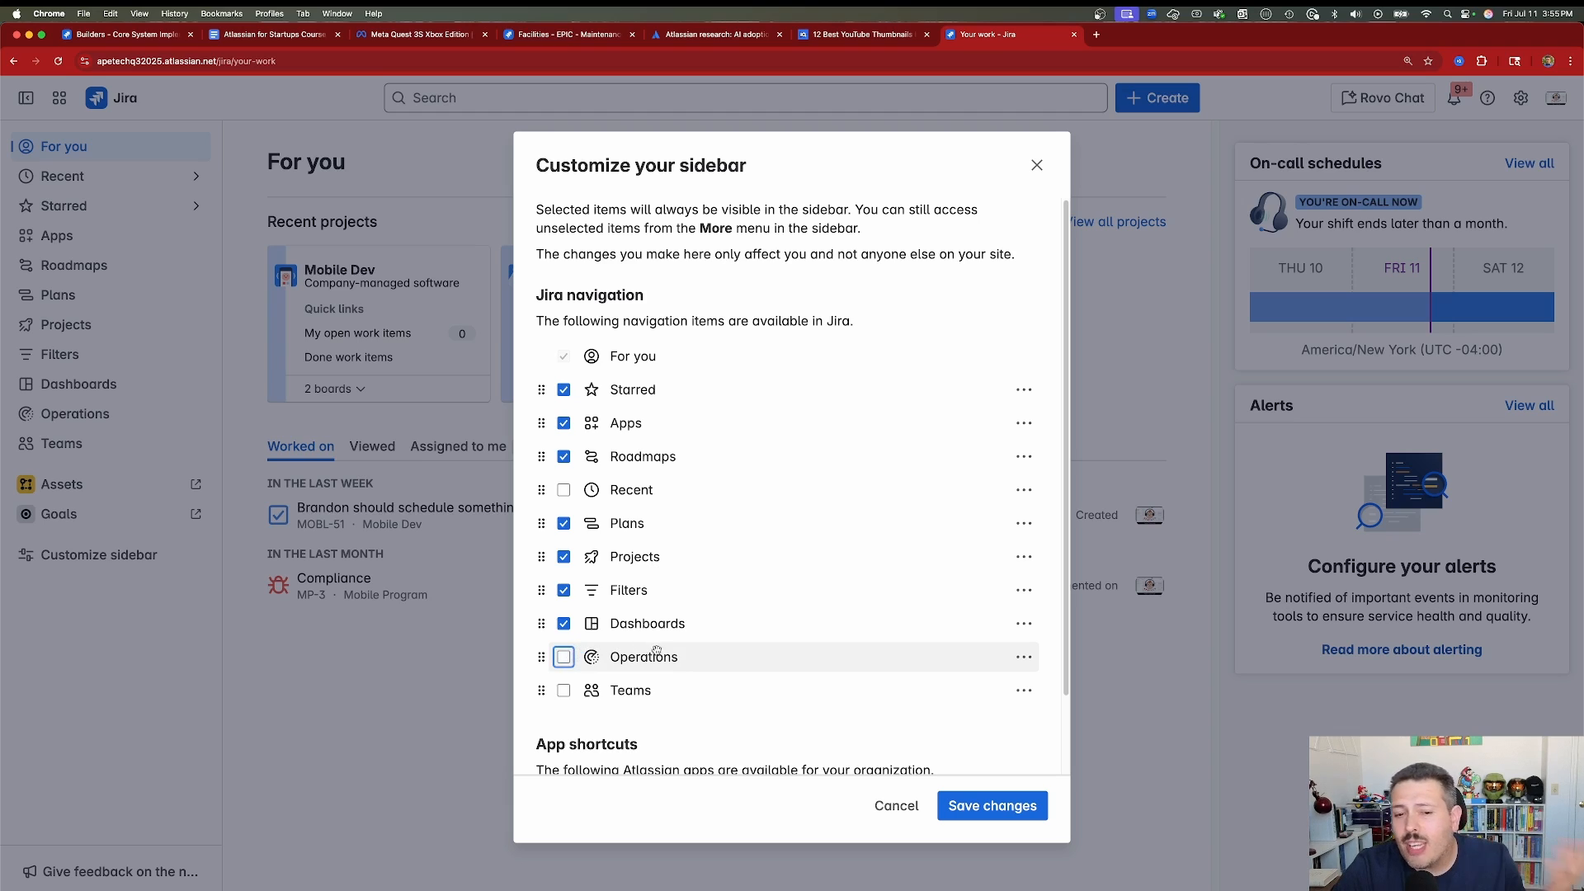
{"action": "left_click", "coordinate": [991, 805]}
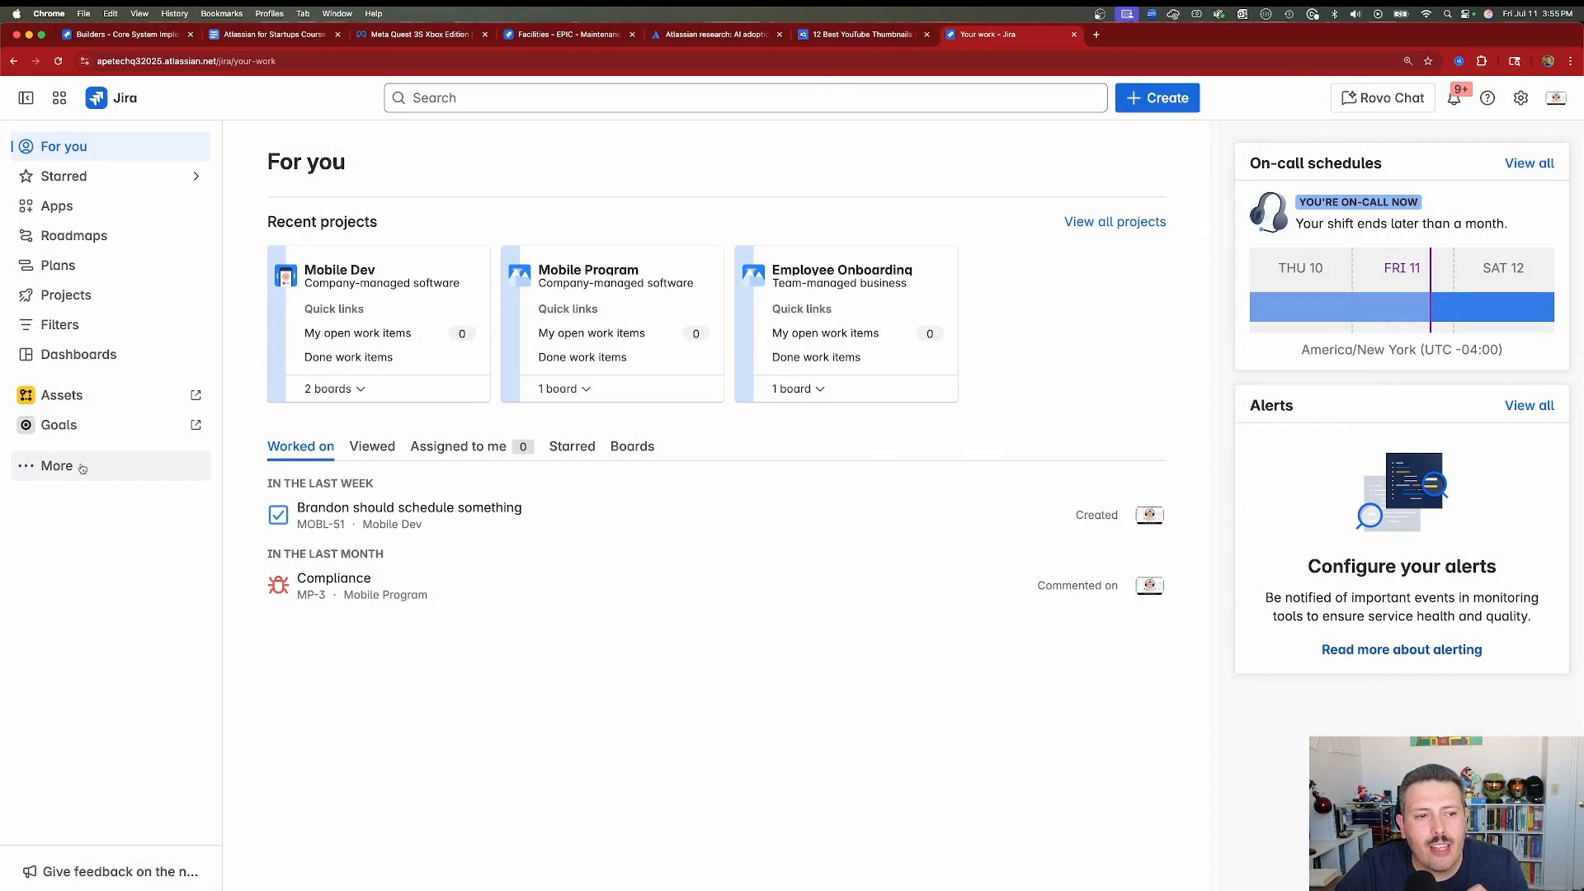
Open the sidebar's More menu listing the hidden Recent, Operations and Teams items.
{"action": "left_click", "coordinate": [56, 466]}
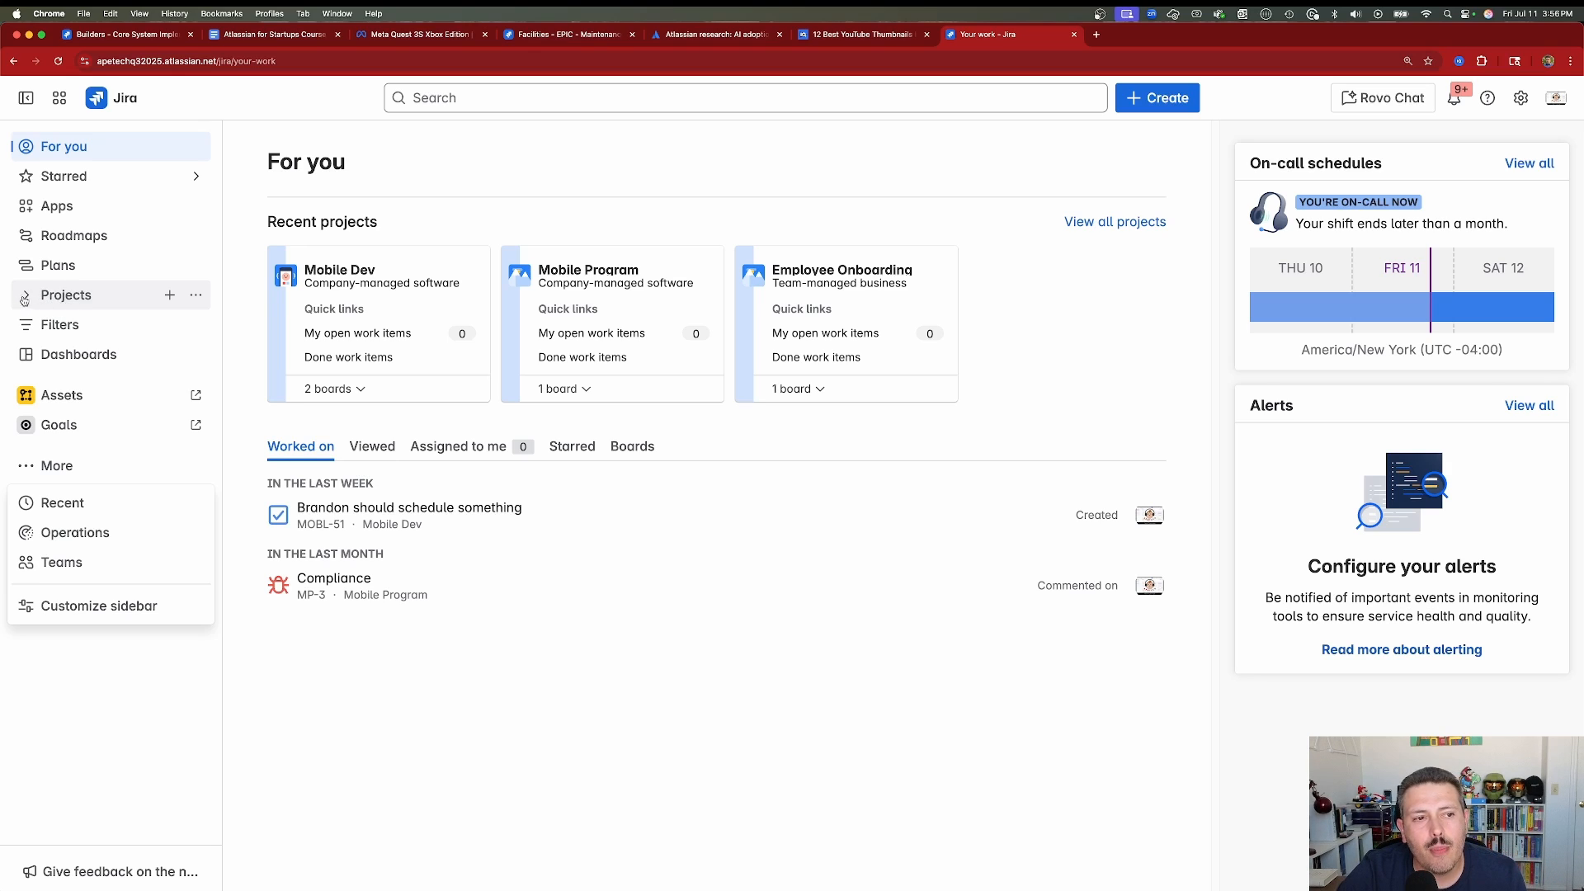
View Mobile Dev's project settings, then return to its MOBL Baltimore board.
{"action": "left_click", "coordinate": [66, 295]}
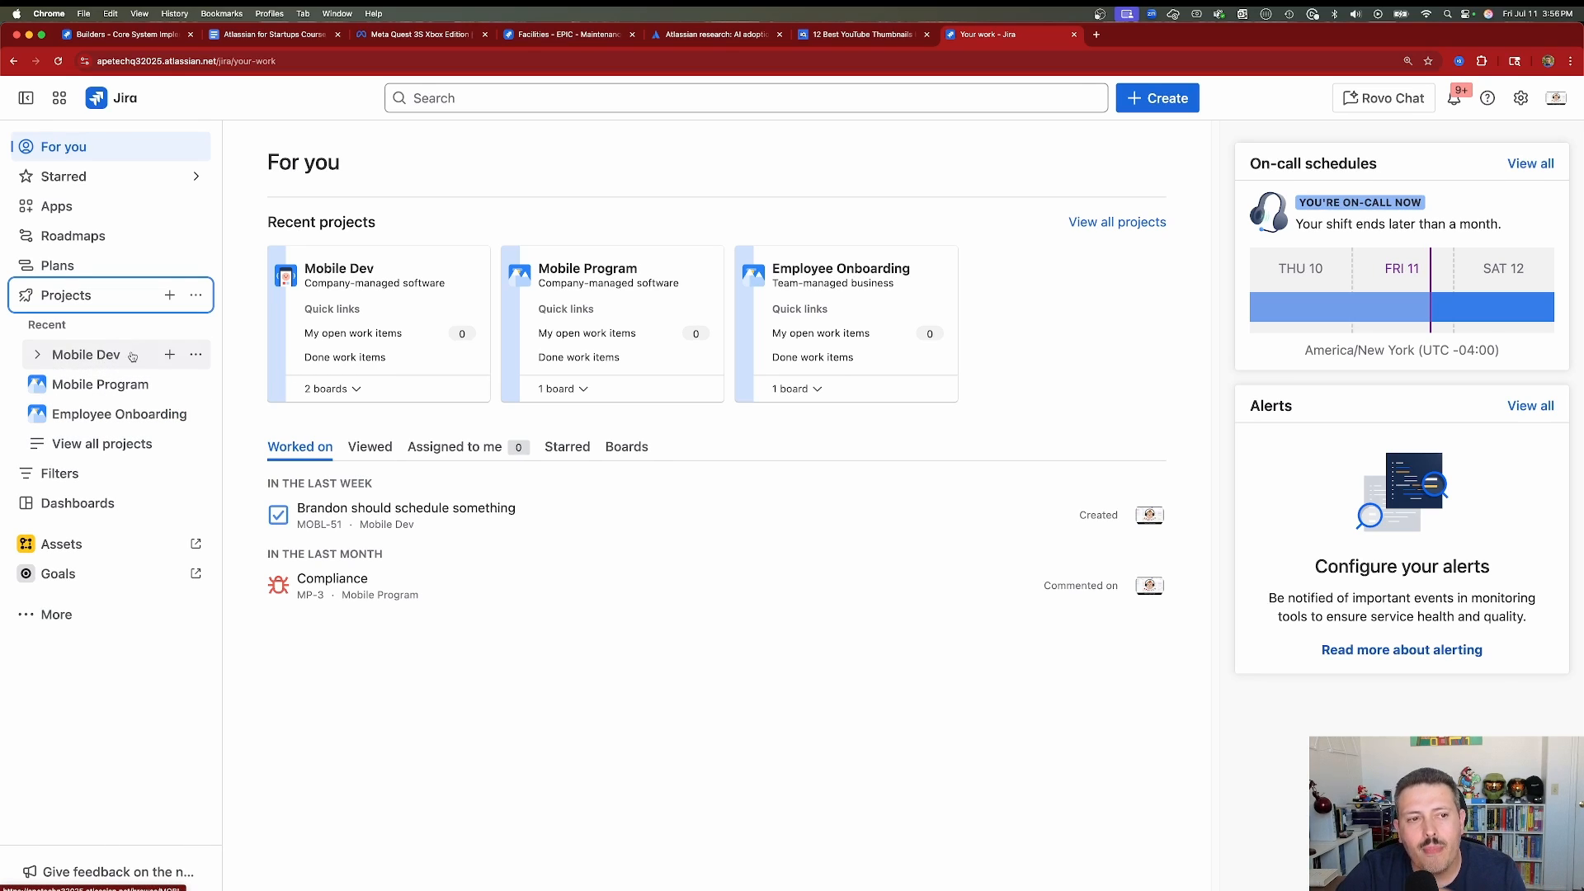
{"action": "mouse_move", "coordinate": [196, 355]}
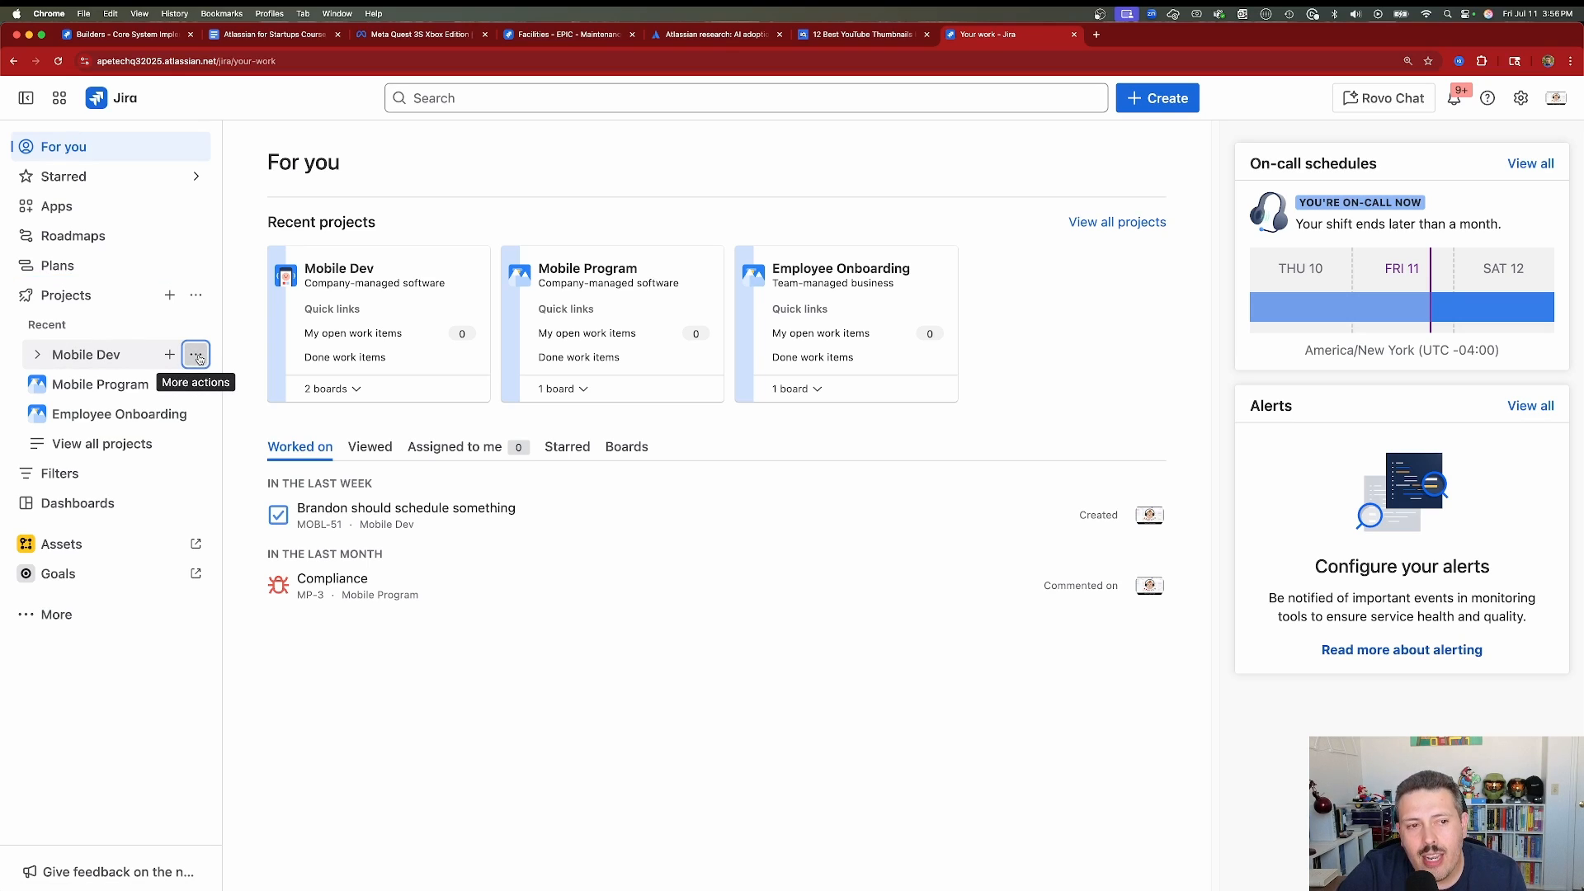
{"action": "left_click", "coordinate": [195, 354]}
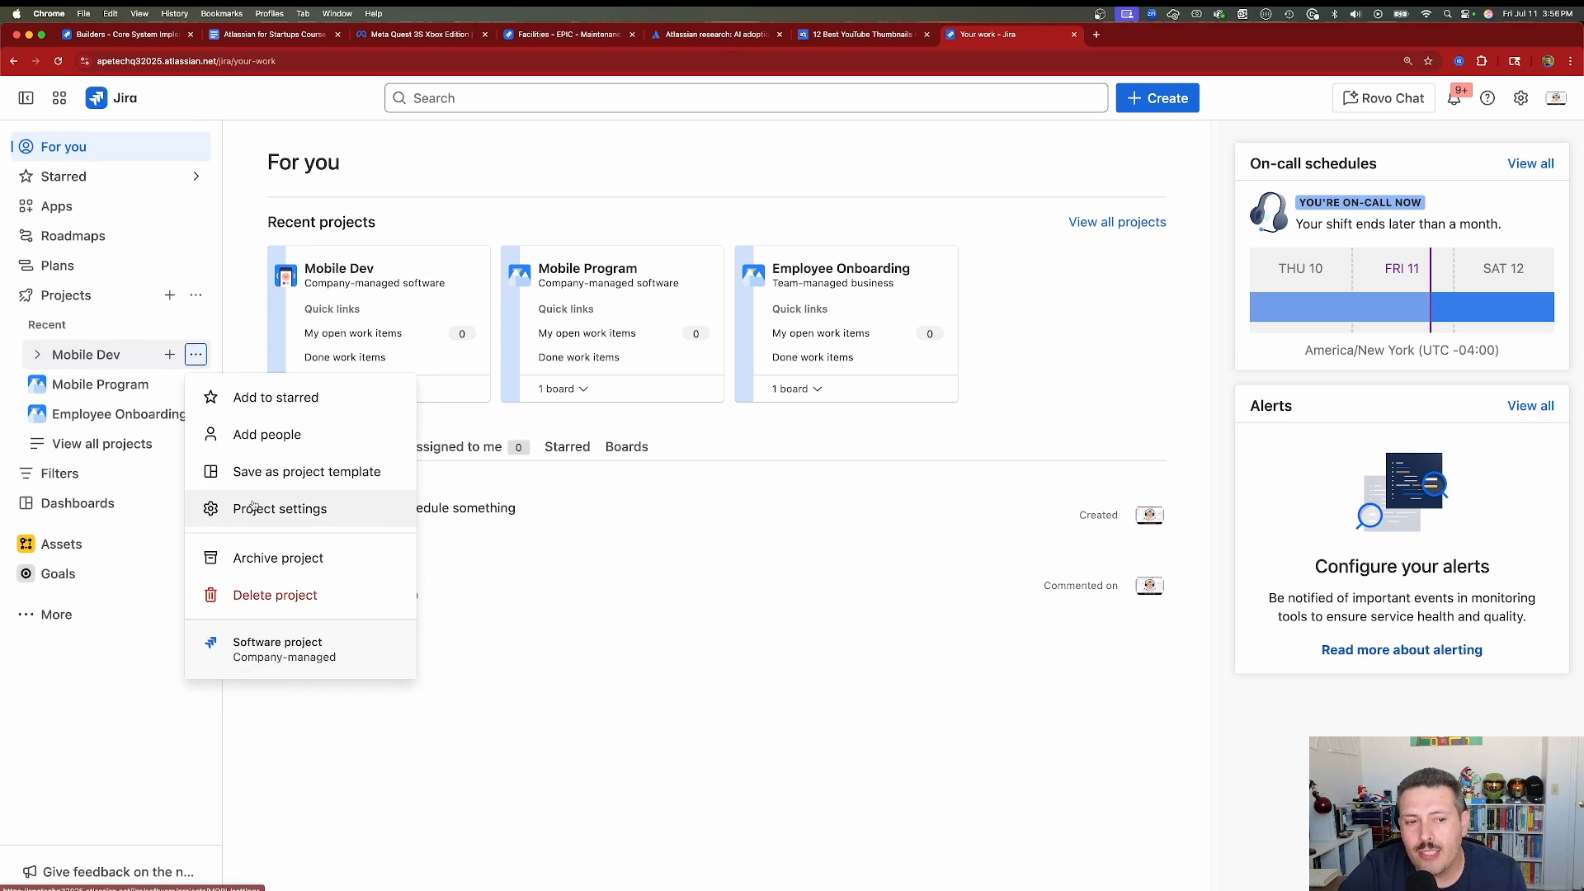
{"action": "left_click", "coordinate": [279, 508]}
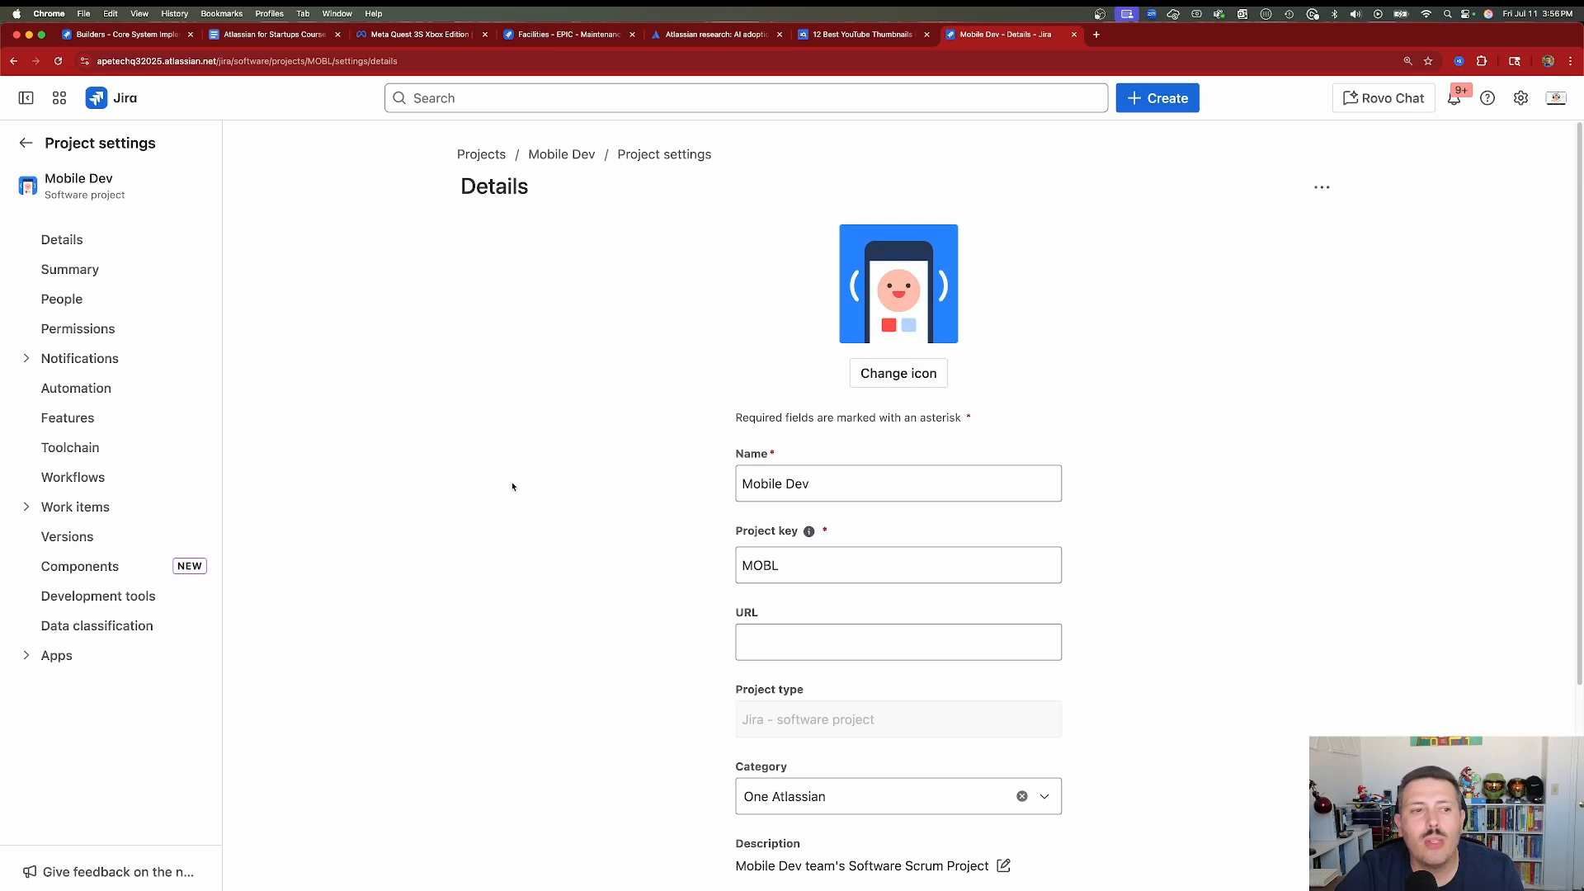
{"action": "mouse_move", "coordinate": [392, 405]}
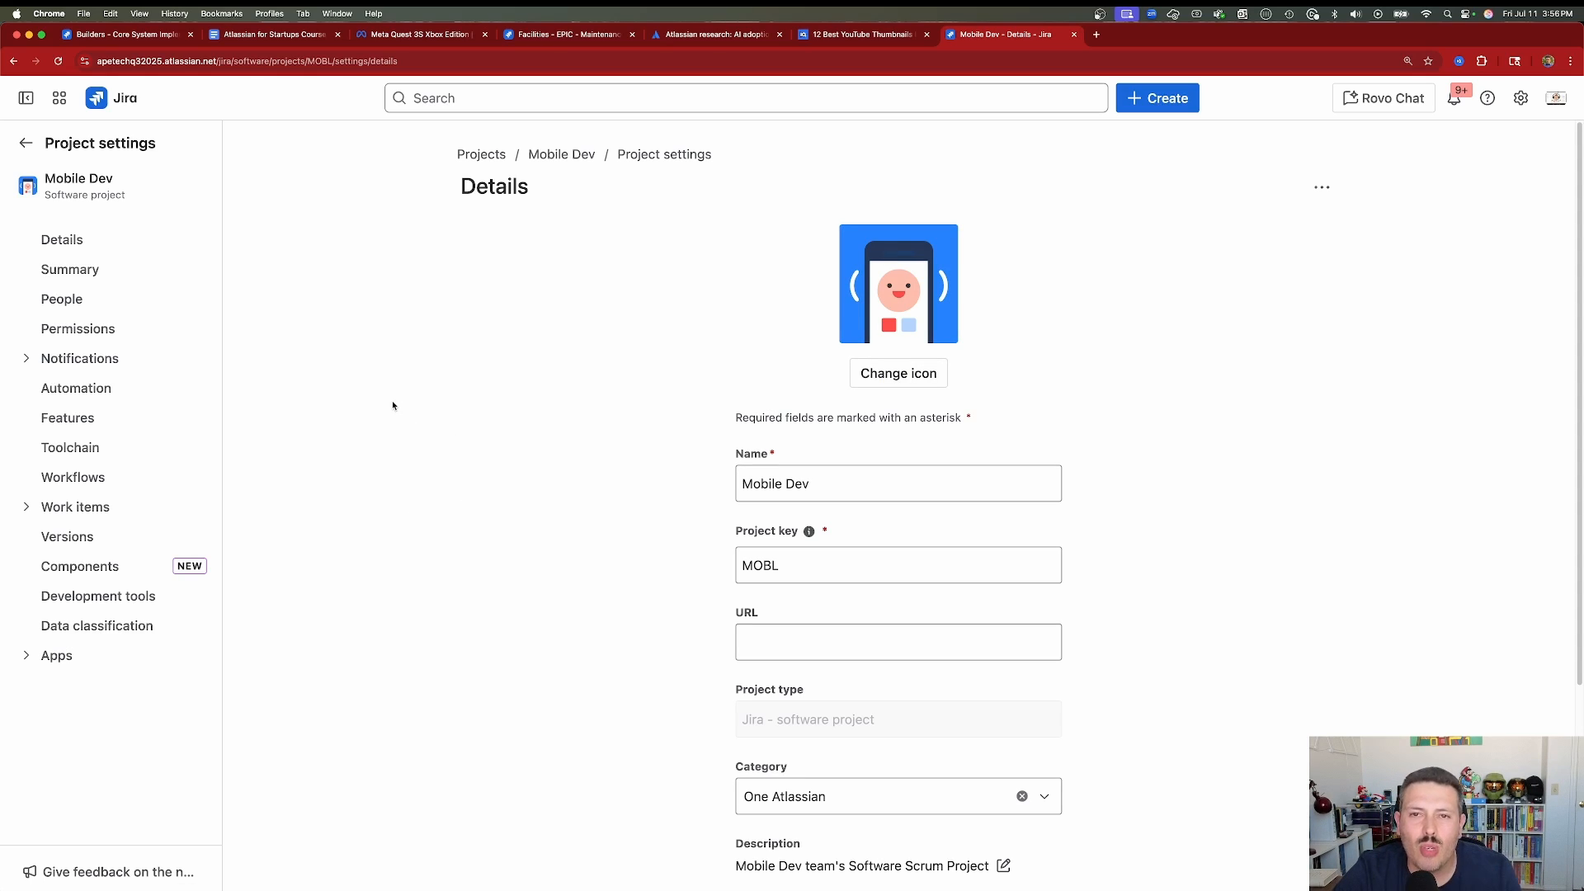
{"action": "left_click", "coordinate": [561, 153]}
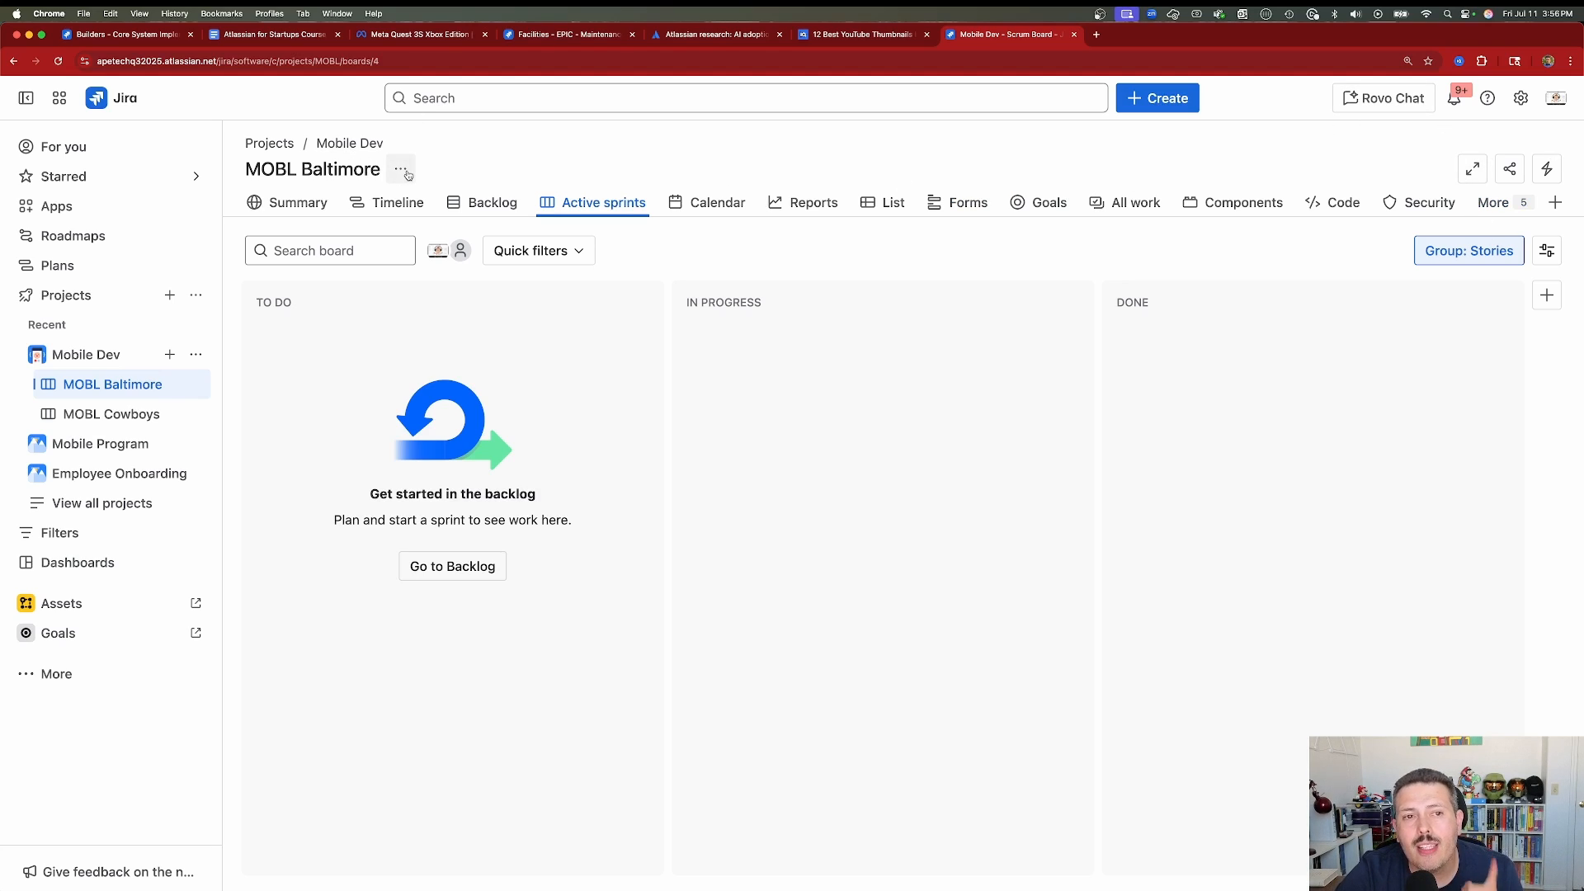
Collapse Mobile Dev's boards, expand Mobile Program, and show MP board's star, settings and delete options.
{"action": "left_click", "coordinate": [401, 169]}
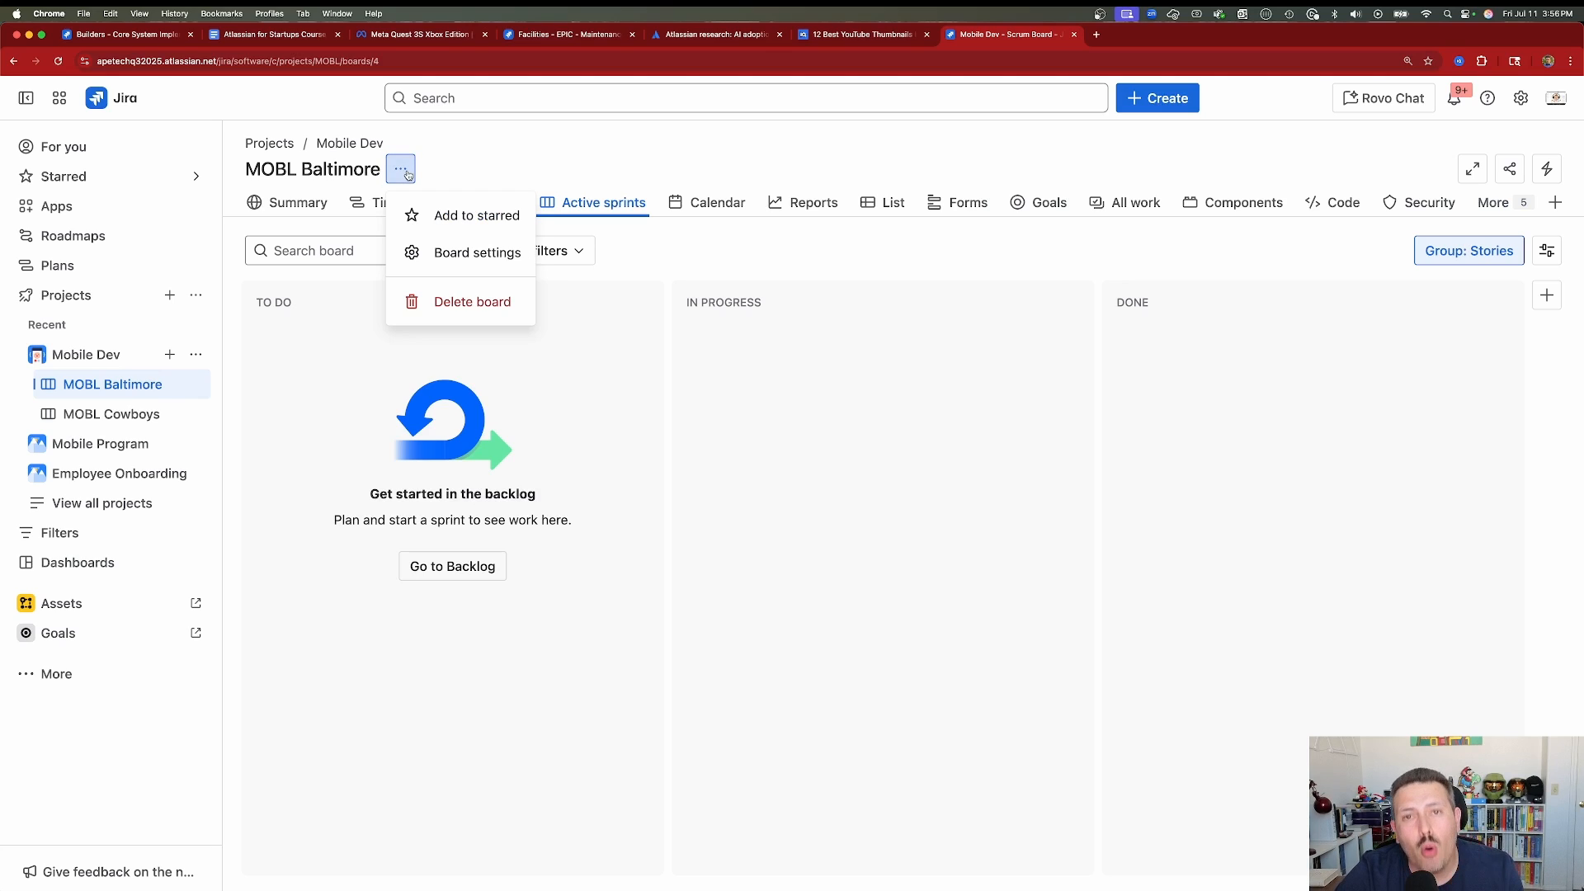
{"action": "left_click", "coordinate": [400, 168]}
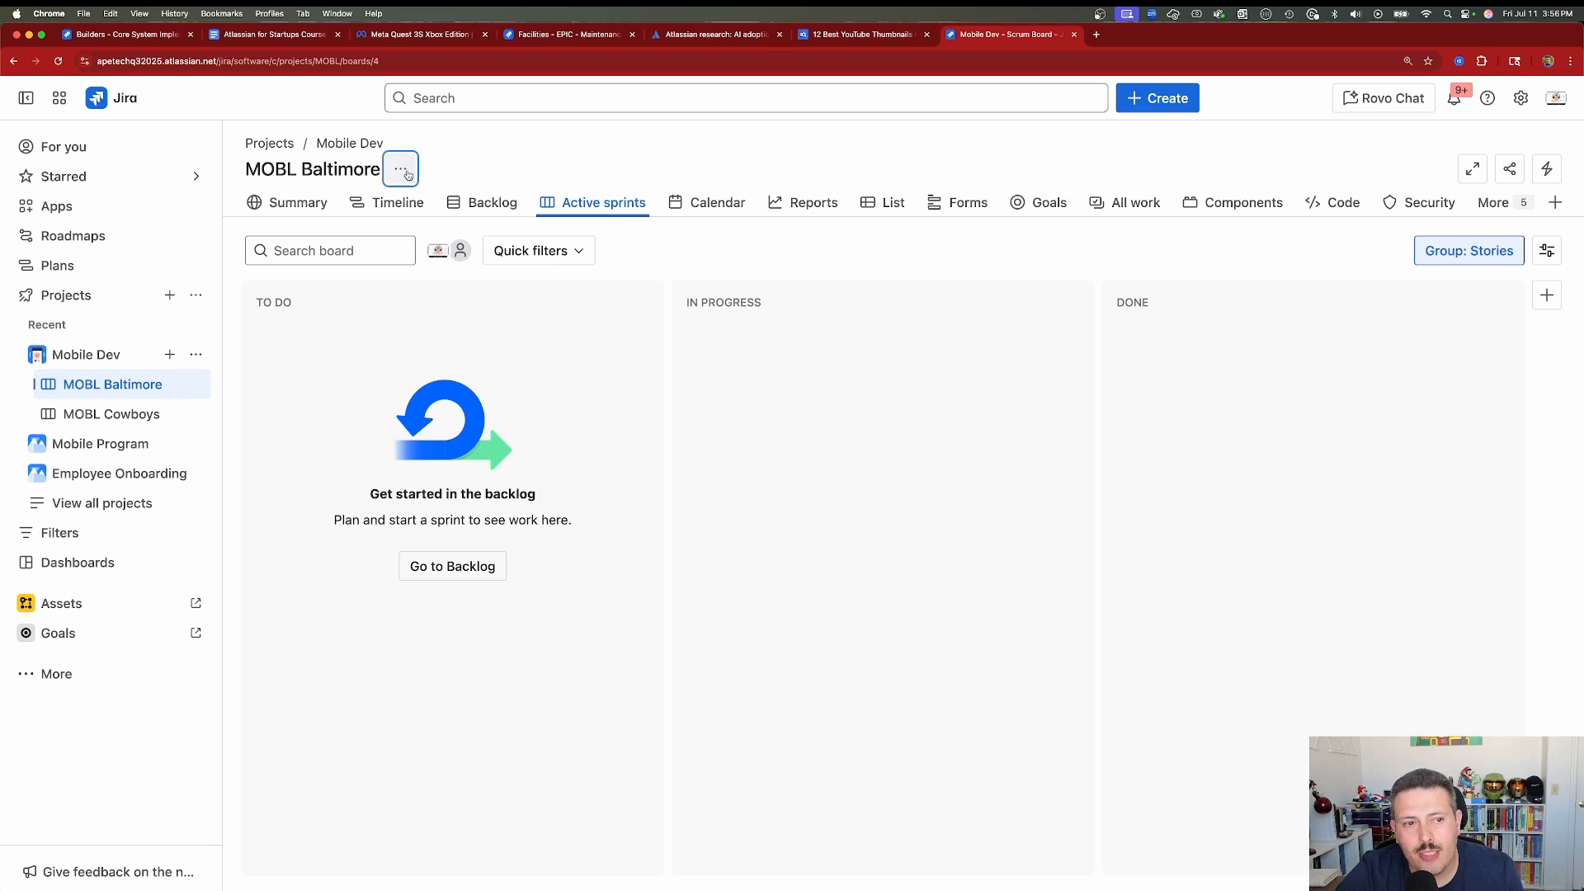
{"action": "mouse_move", "coordinate": [197, 355]}
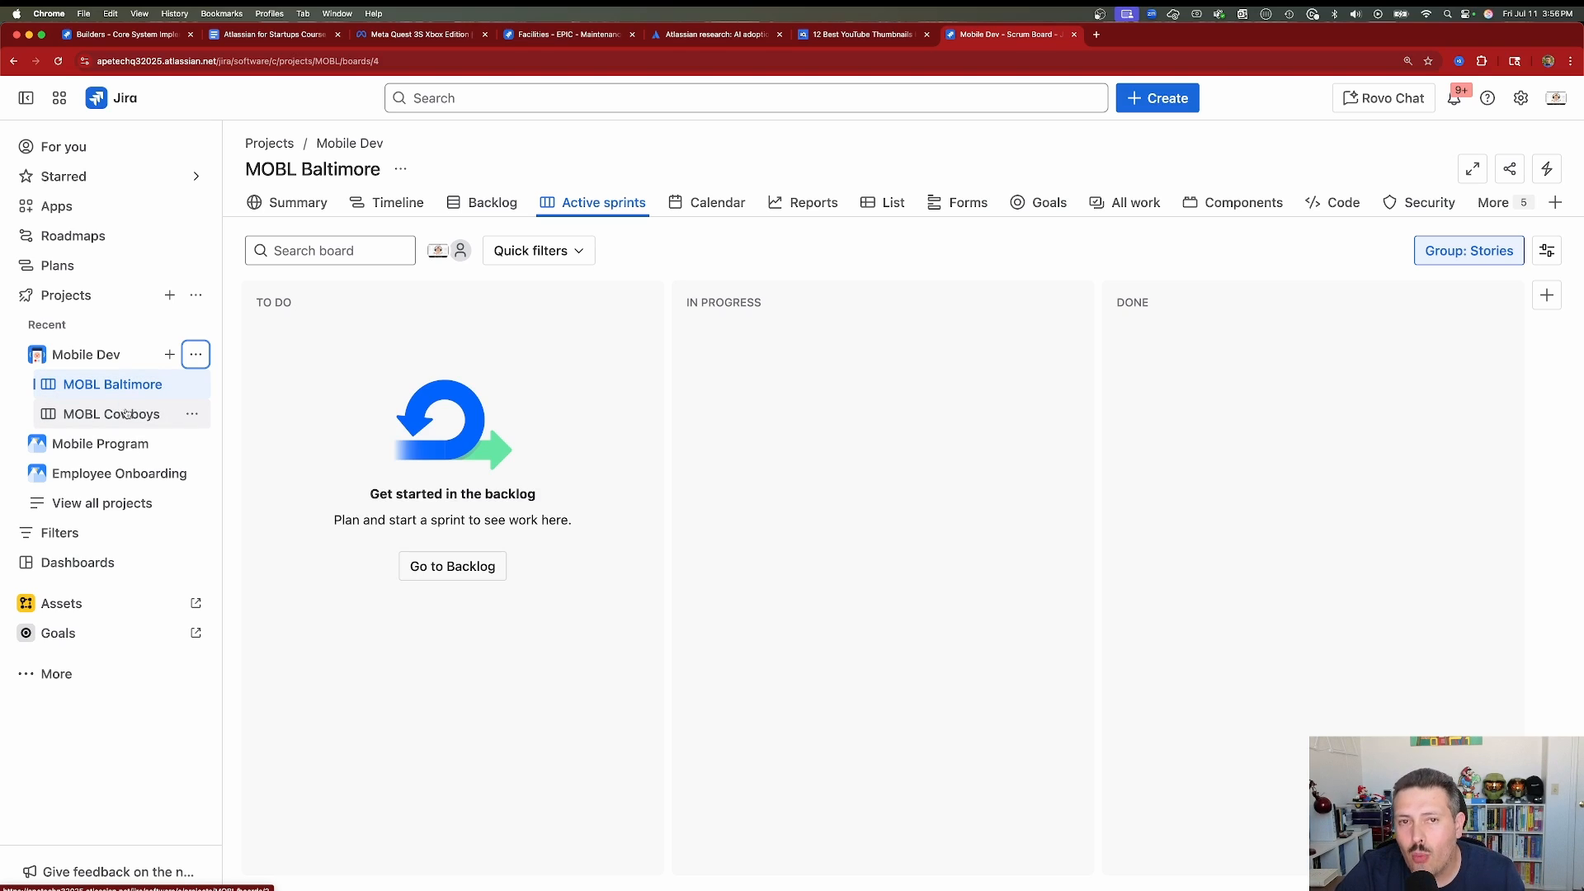
{"action": "left_click", "coordinate": [110, 414]}
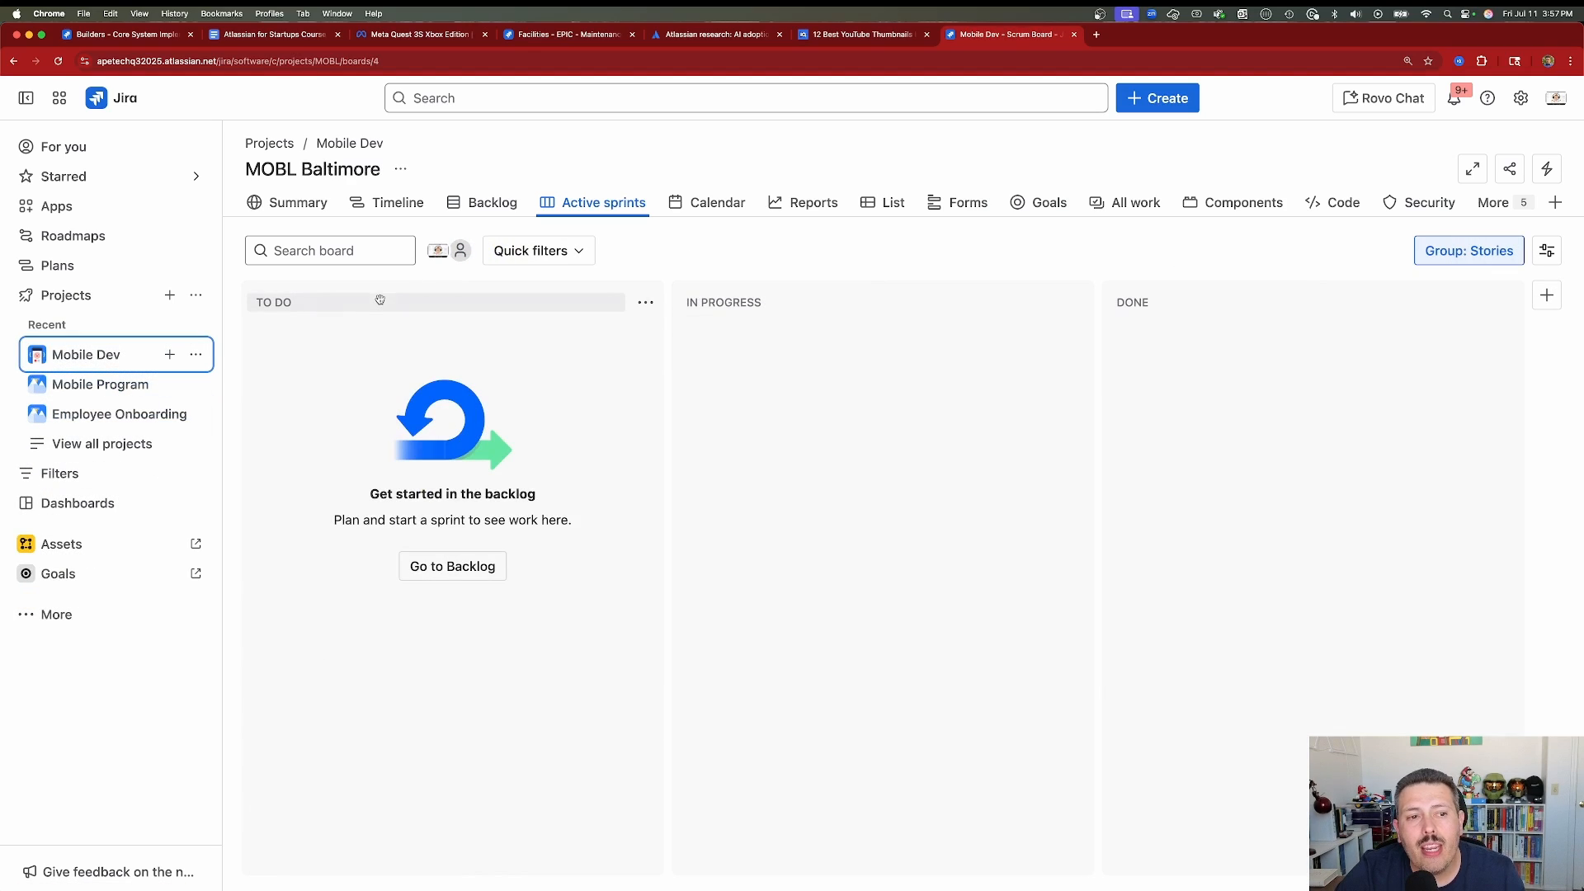
{"action": "mouse_move", "coordinate": [115, 414]}
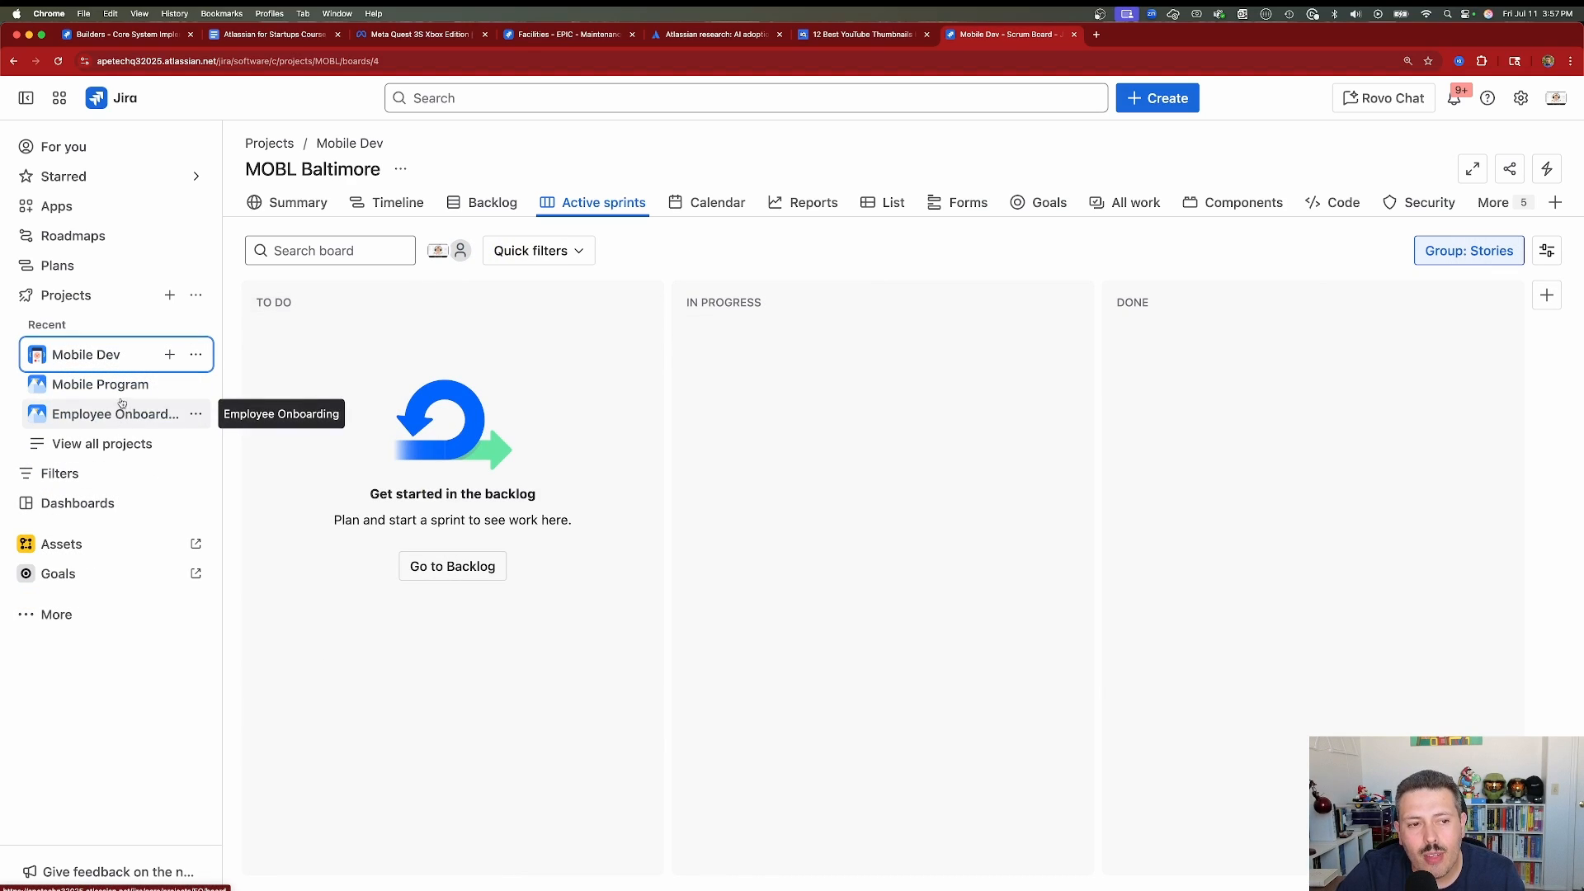
{"action": "left_click", "coordinate": [99, 383]}
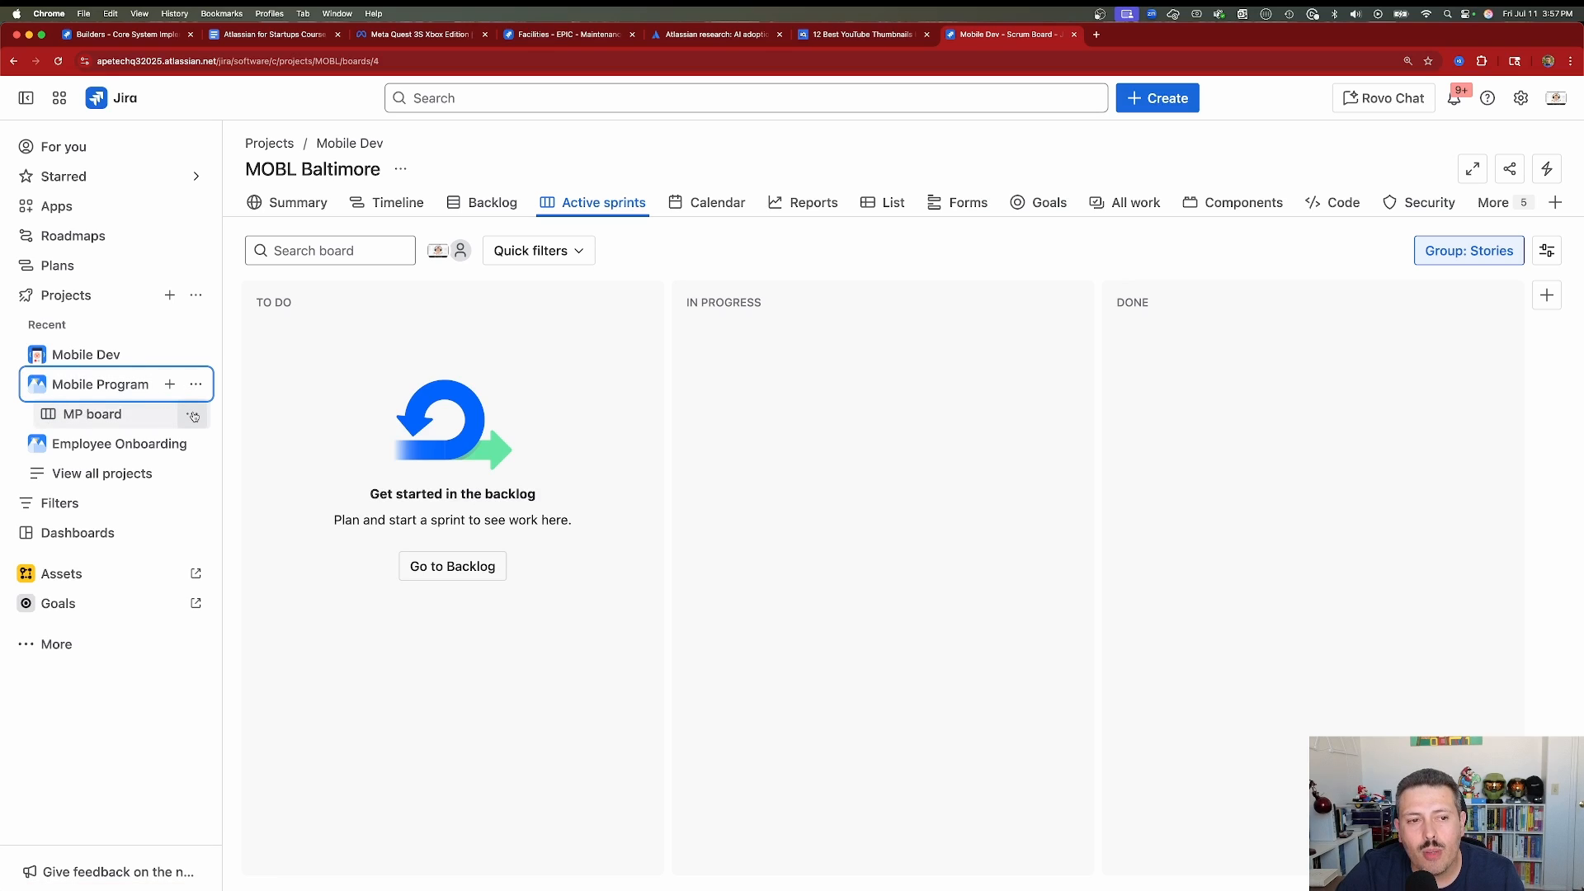
{"action": "left_click", "coordinate": [190, 414]}
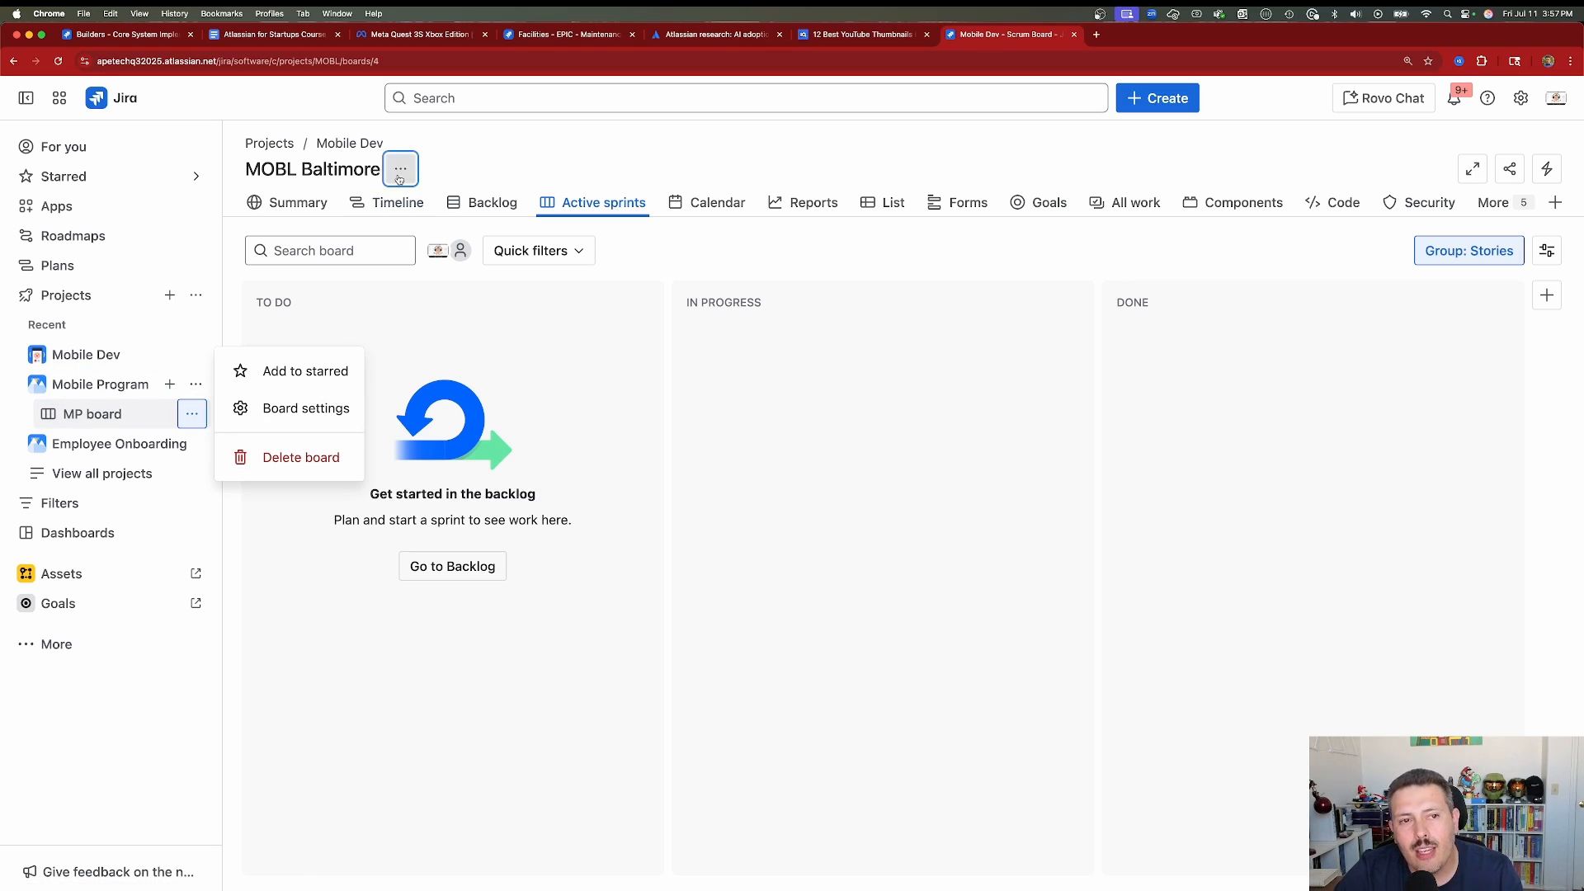
View MOBL Baltimore's Layout swimlane settings using Stories, then return to the board.
{"action": "left_click", "coordinate": [306, 408]}
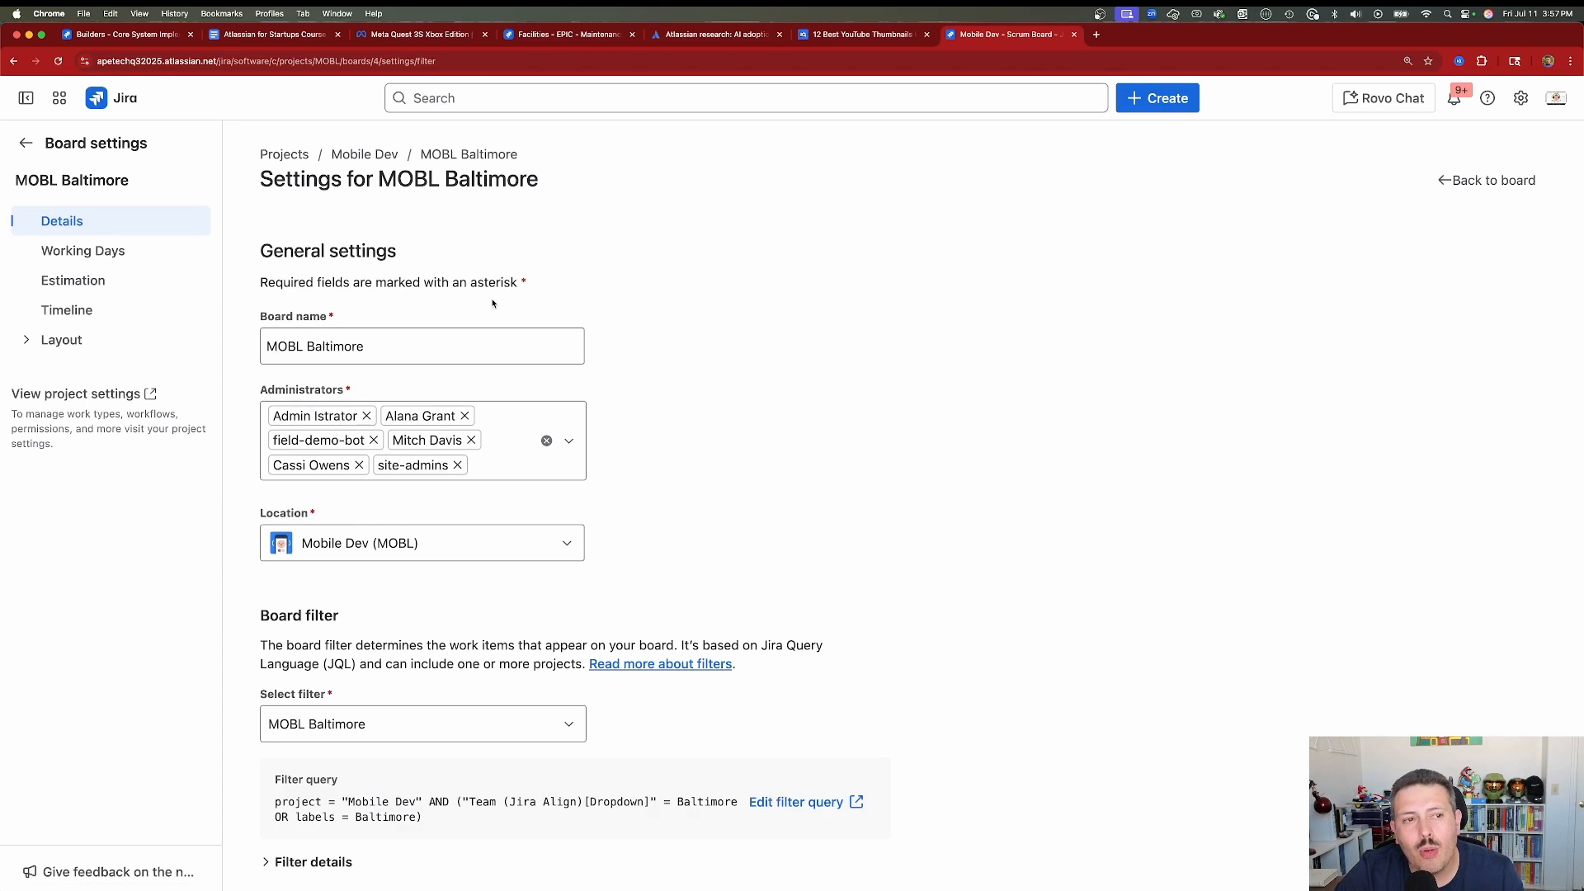
{"action": "mouse_move", "coordinate": [91, 339]}
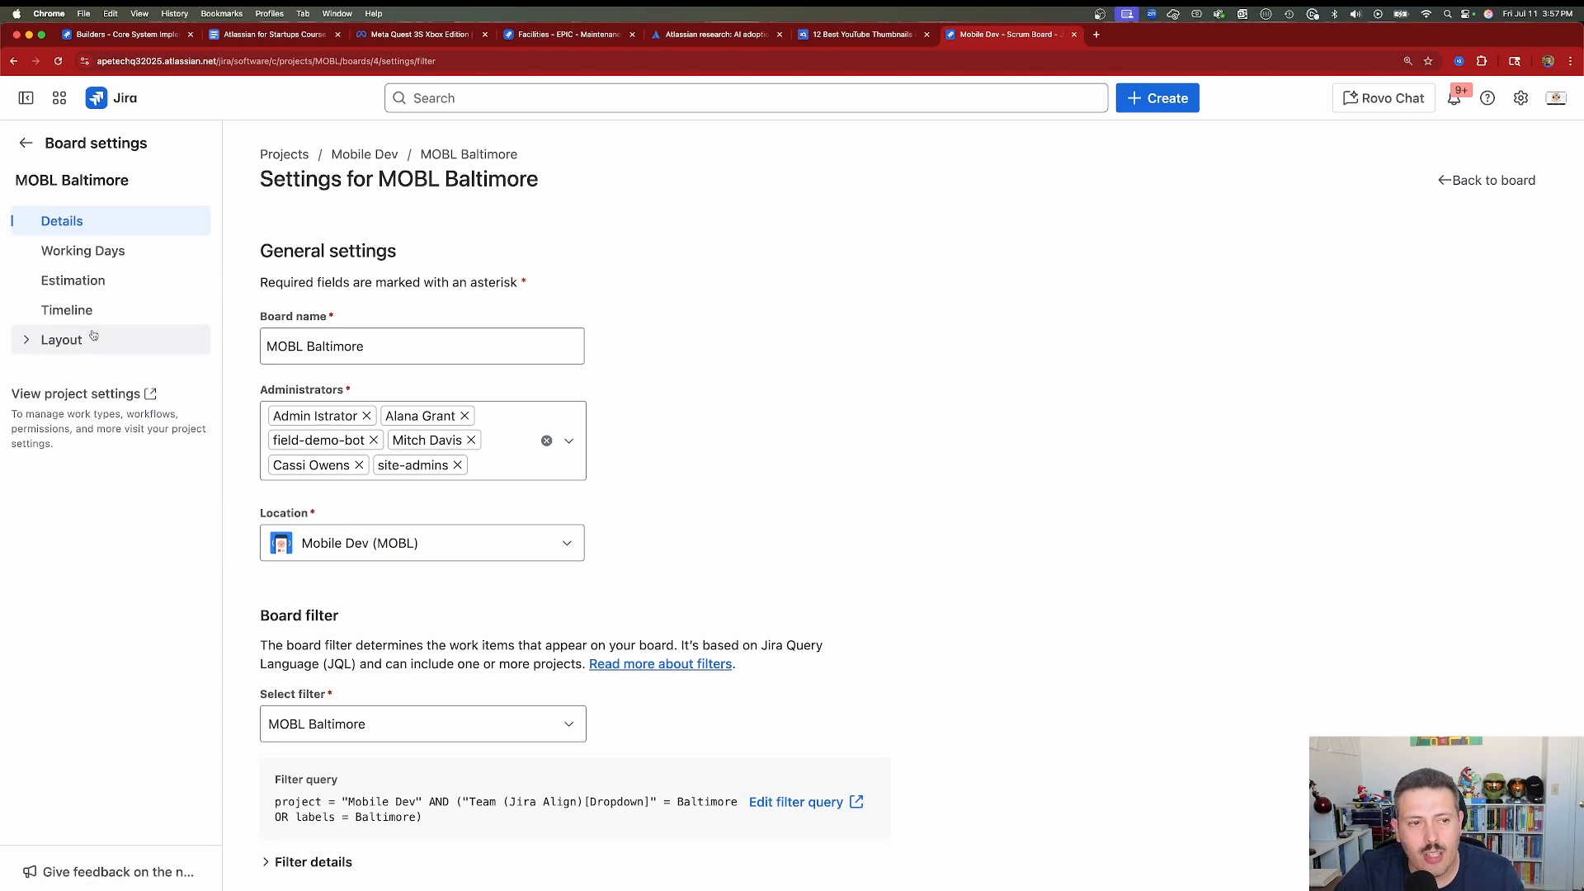
{"action": "left_click", "coordinate": [60, 340]}
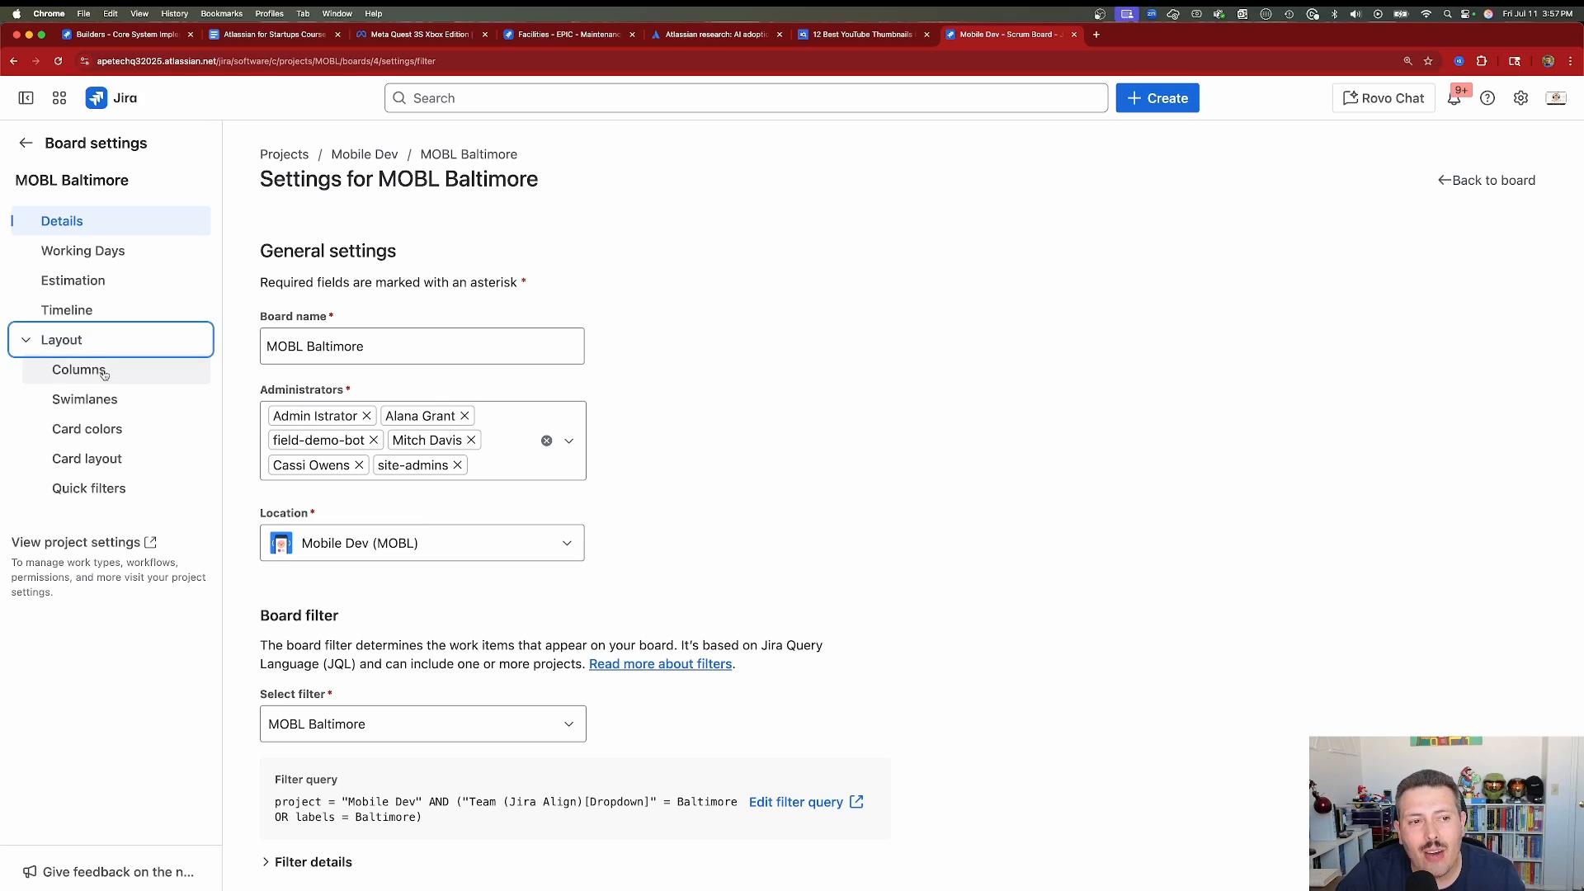
{"action": "left_click", "coordinate": [85, 399]}
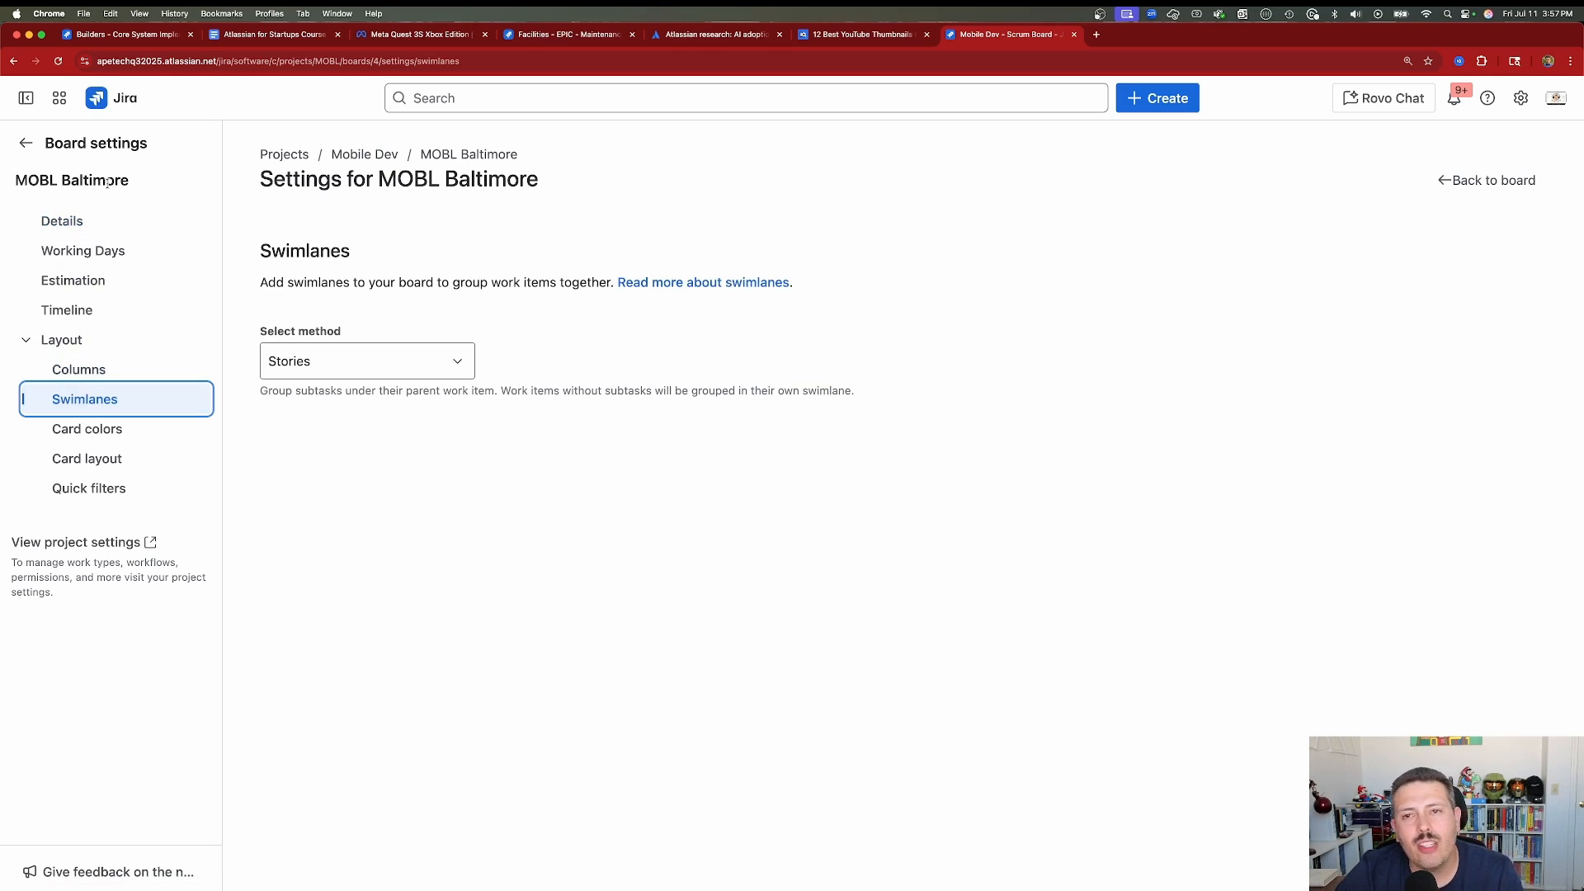
{"action": "left_click", "coordinate": [1486, 180]}
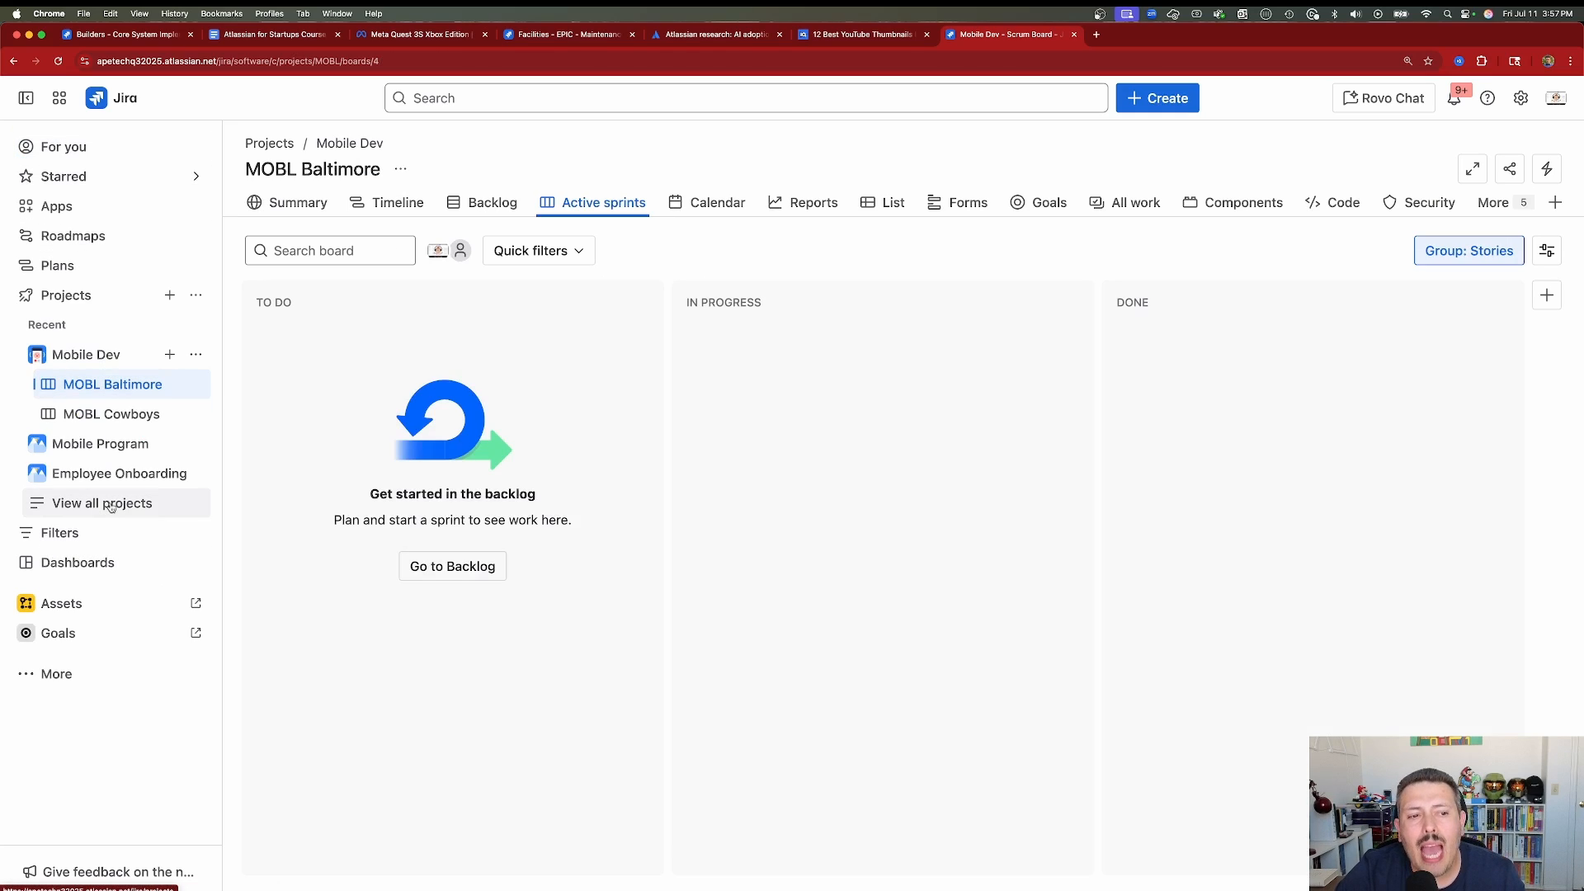
Open Engineering Support from the full projects list to see its All open tickets queue.
{"action": "left_click", "coordinate": [101, 504]}
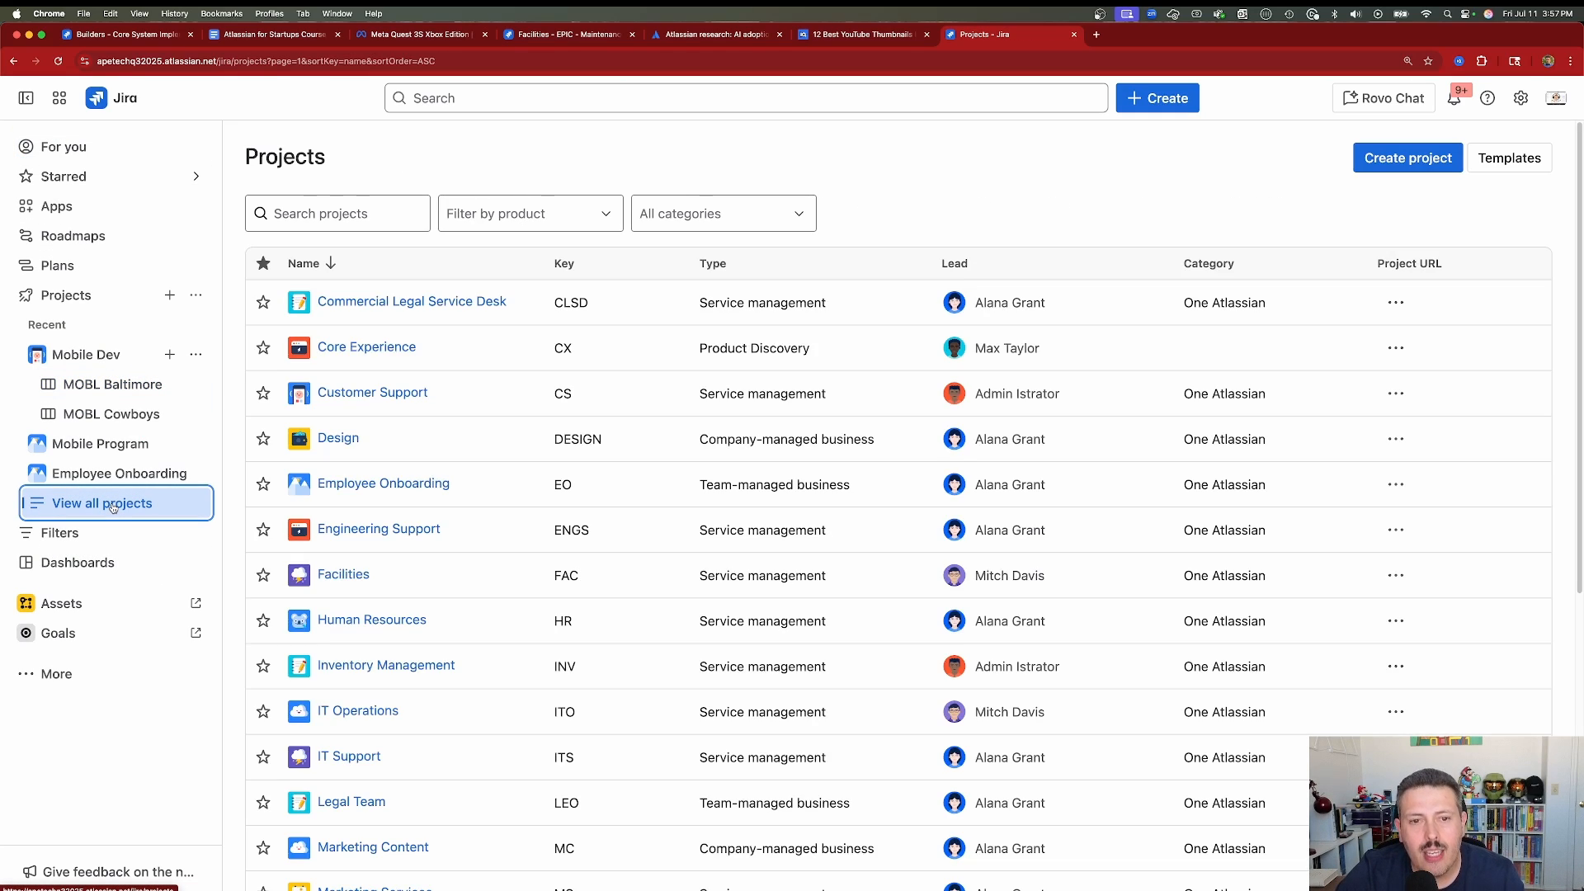
{"action": "mouse_move", "coordinate": [379, 530]}
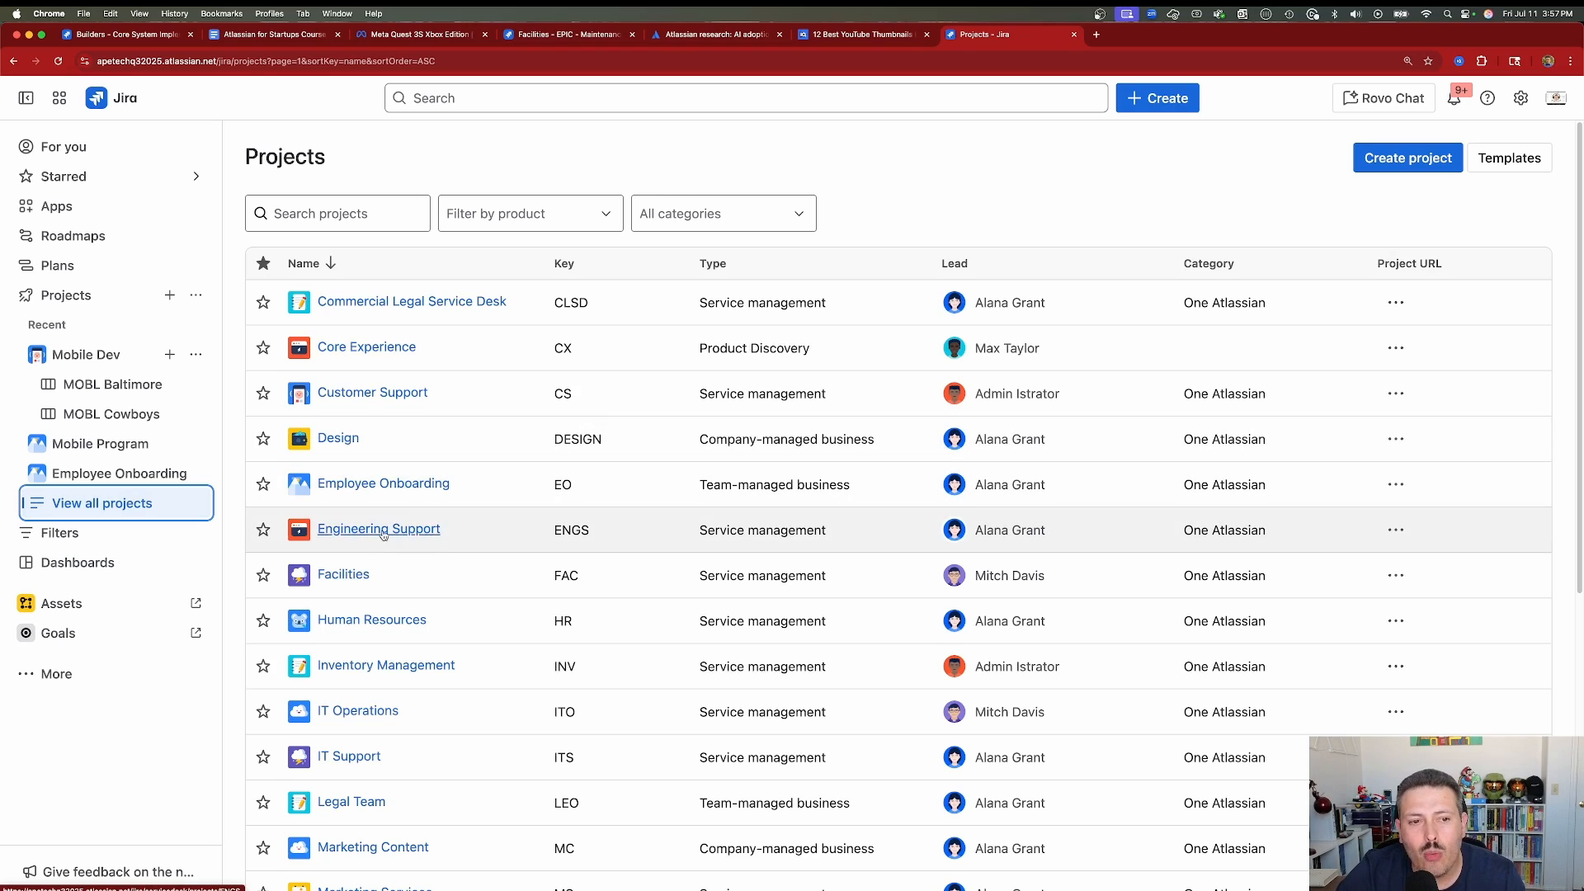
{"action": "left_click", "coordinate": [378, 529]}
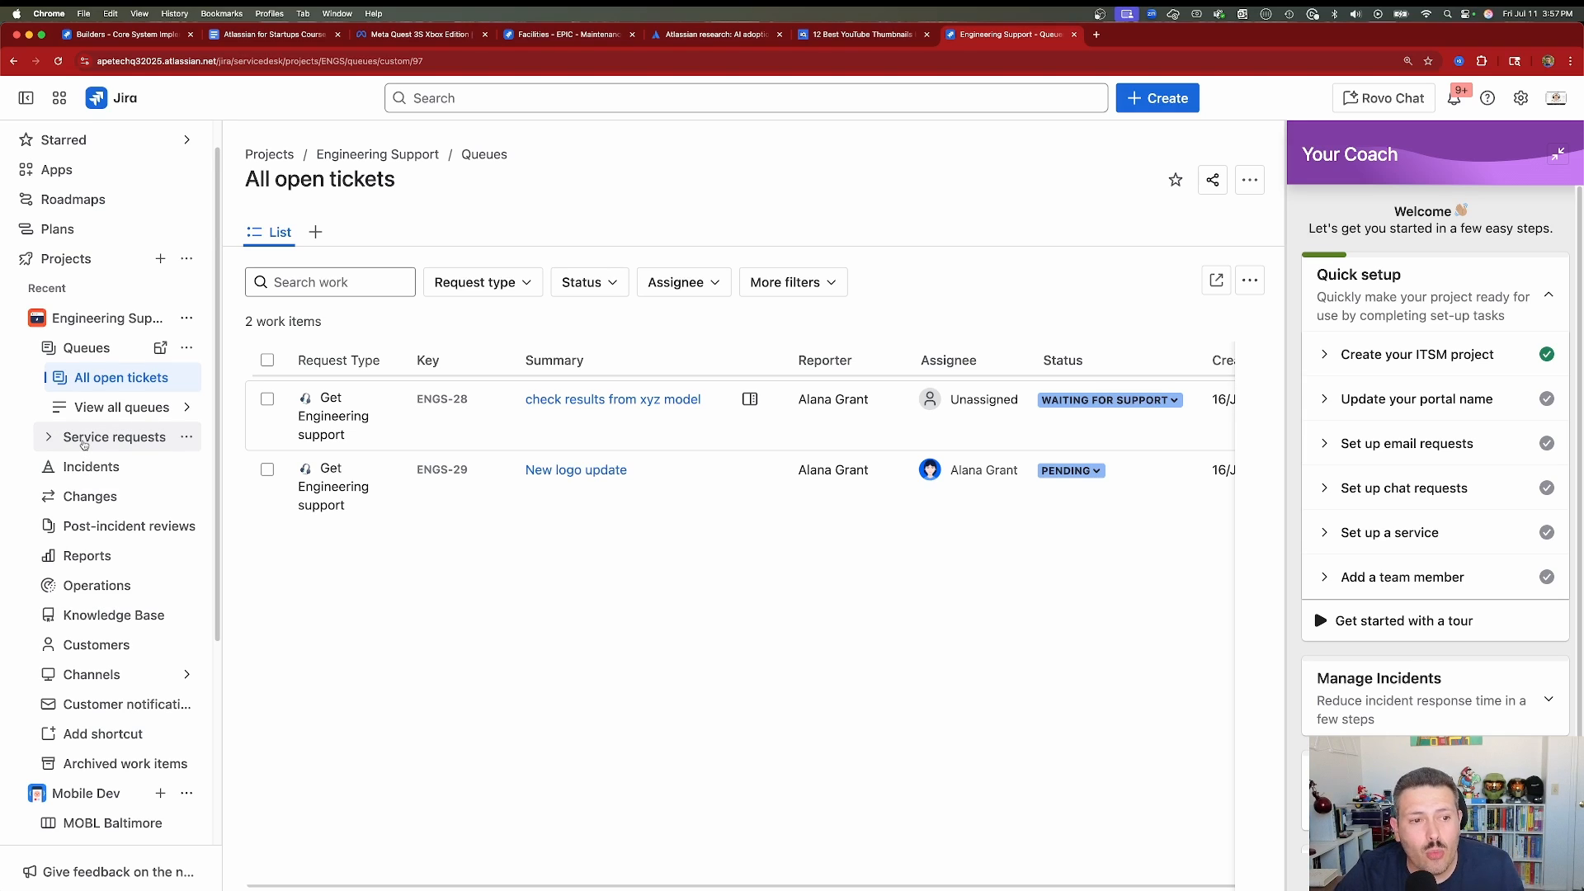
{"action": "scroll", "scroll_direction": "down", "scroll_amount": 3}
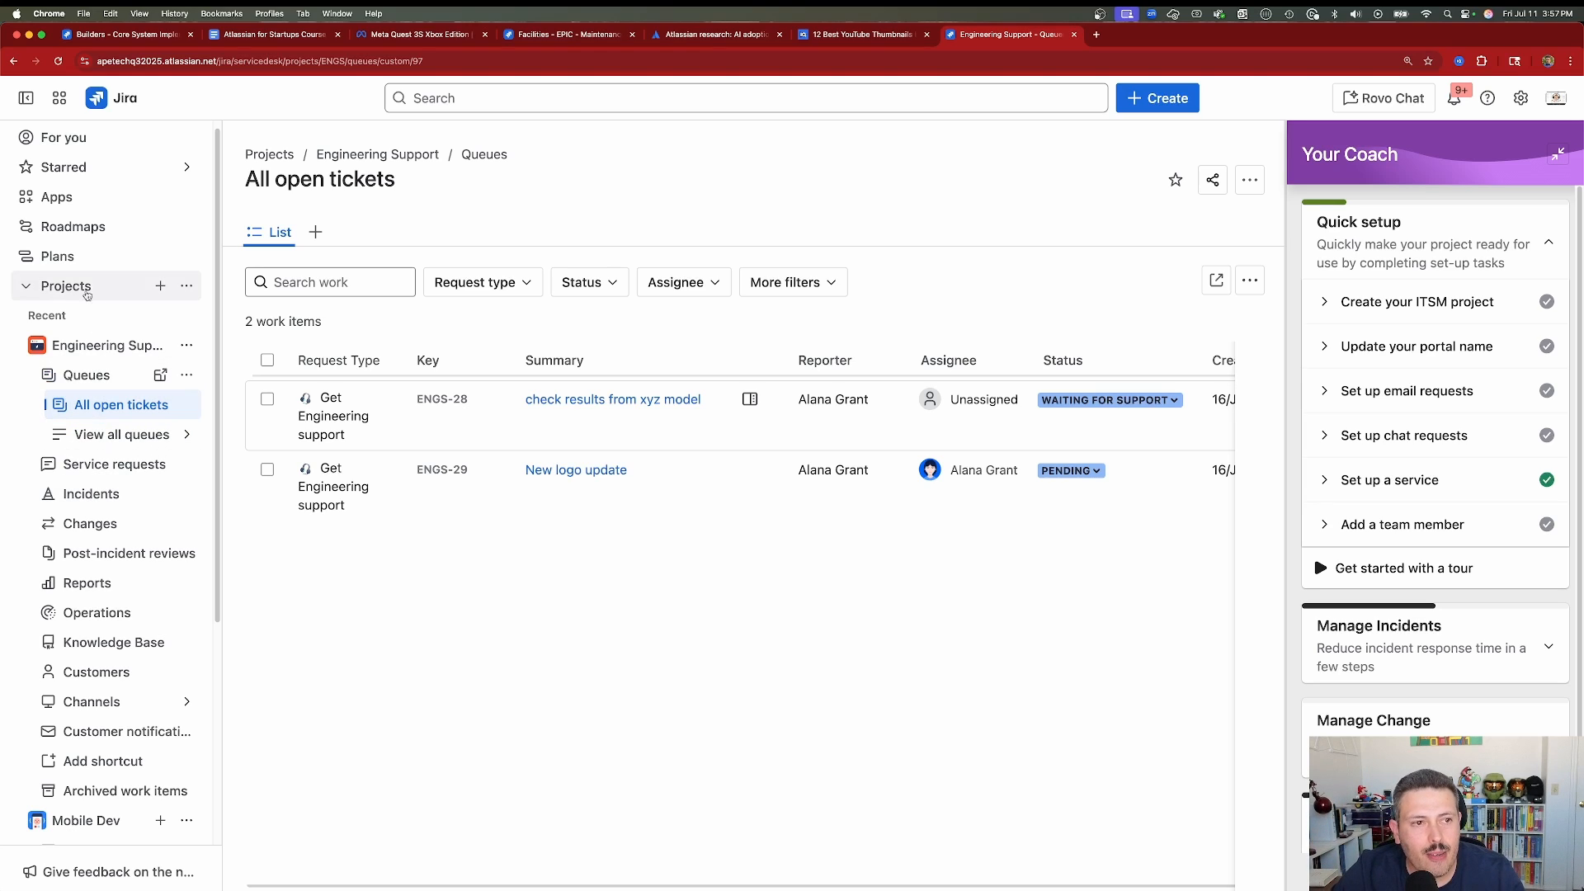
Expand Apps, go to Explore more apps, and focus the marketplace's Search for apps field.
{"action": "left_click", "coordinate": [56, 198]}
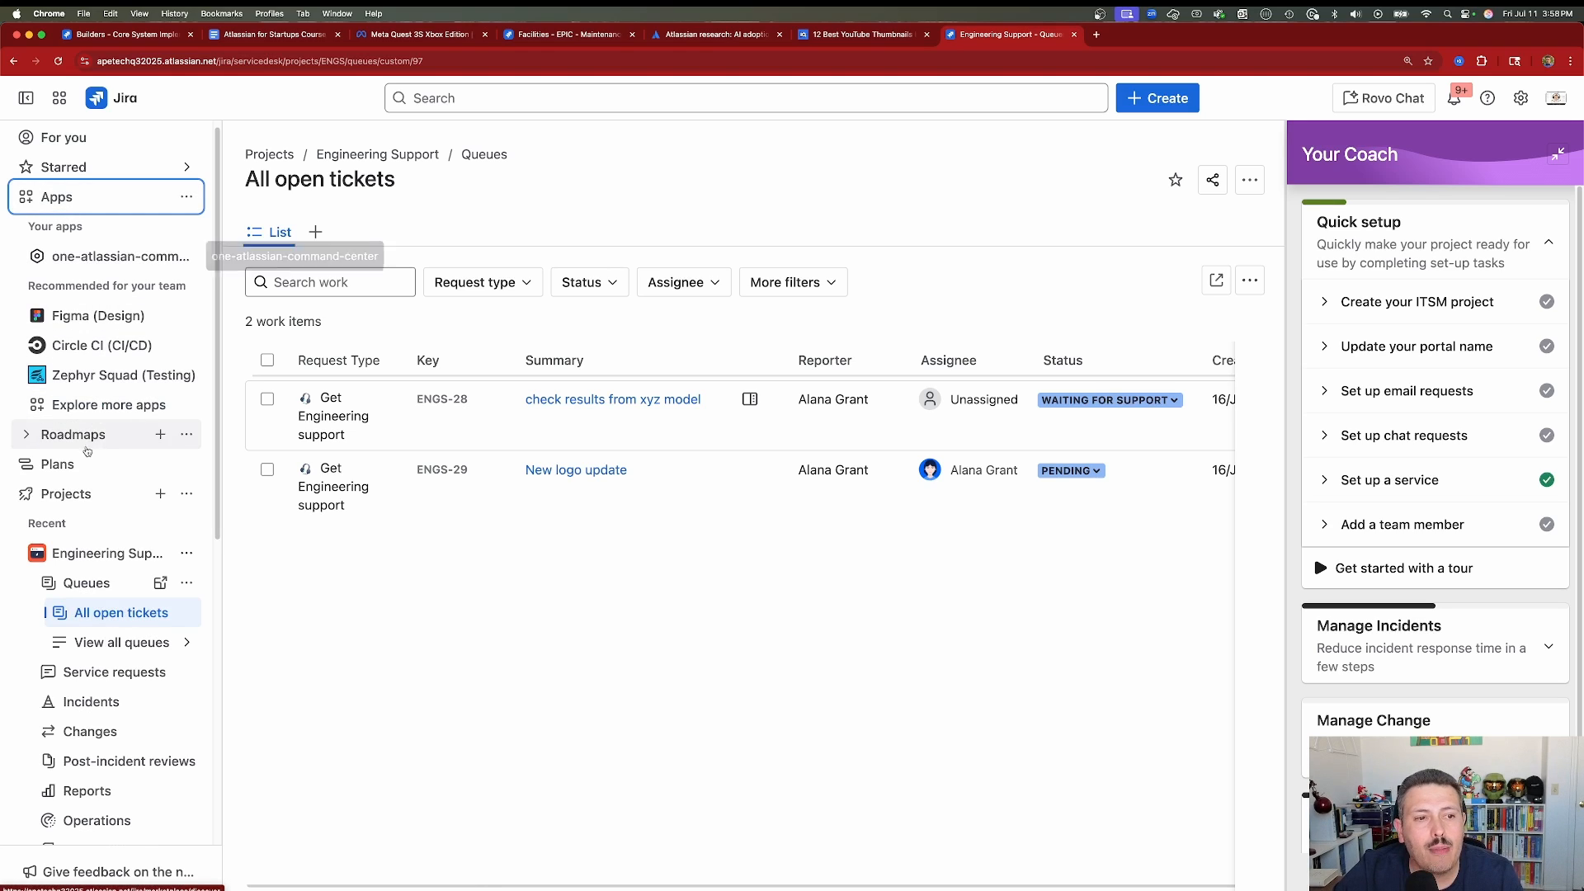
{"action": "left_click", "coordinate": [109, 404]}
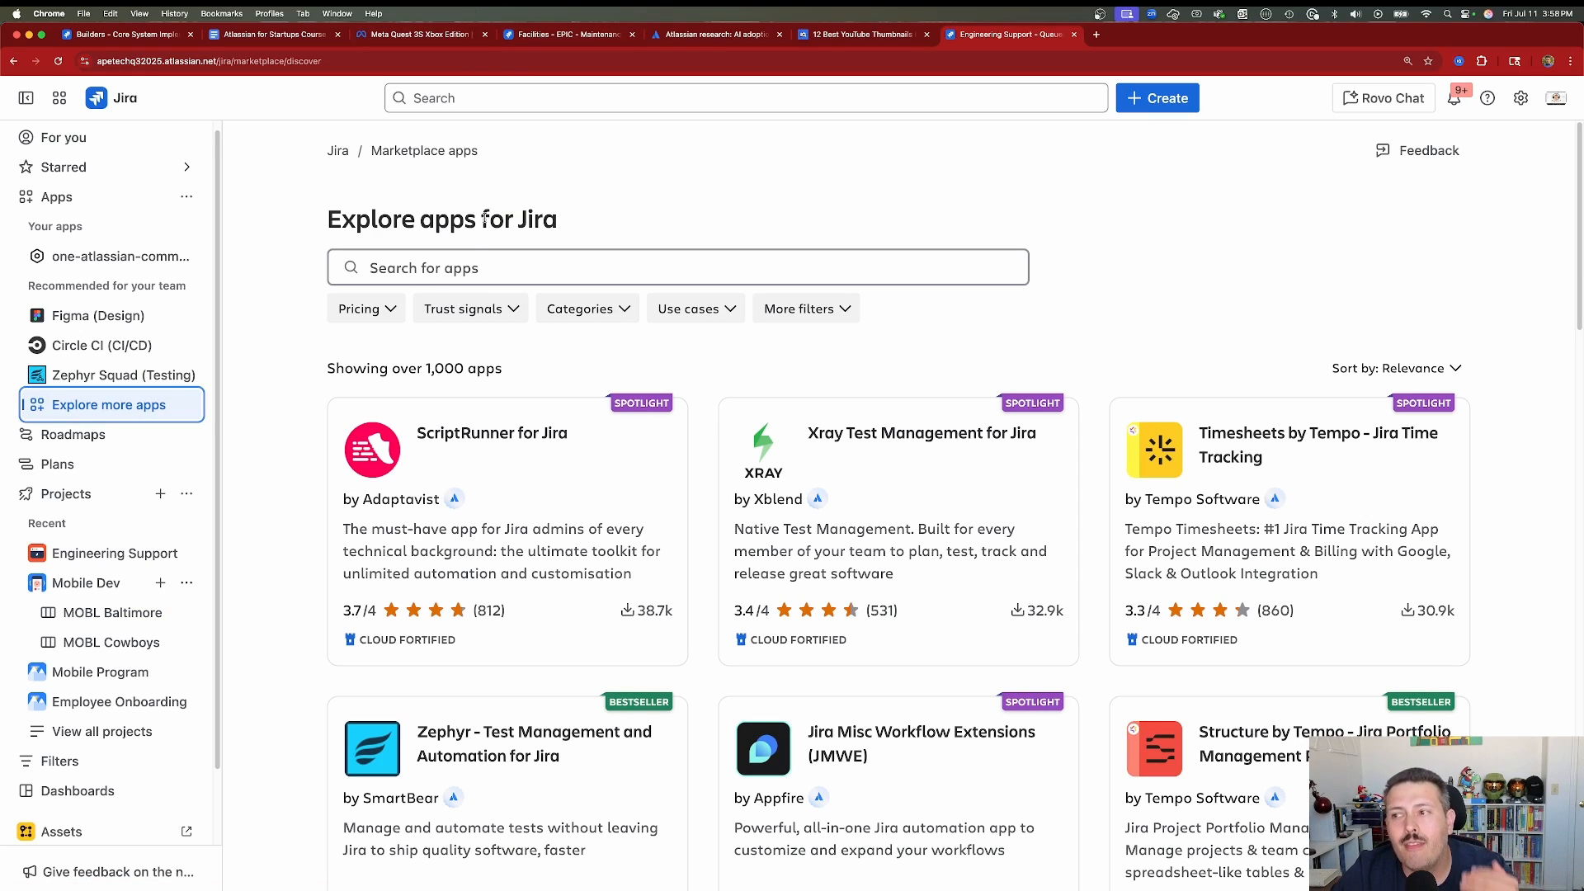
{"action": "left_click", "coordinate": [676, 267]}
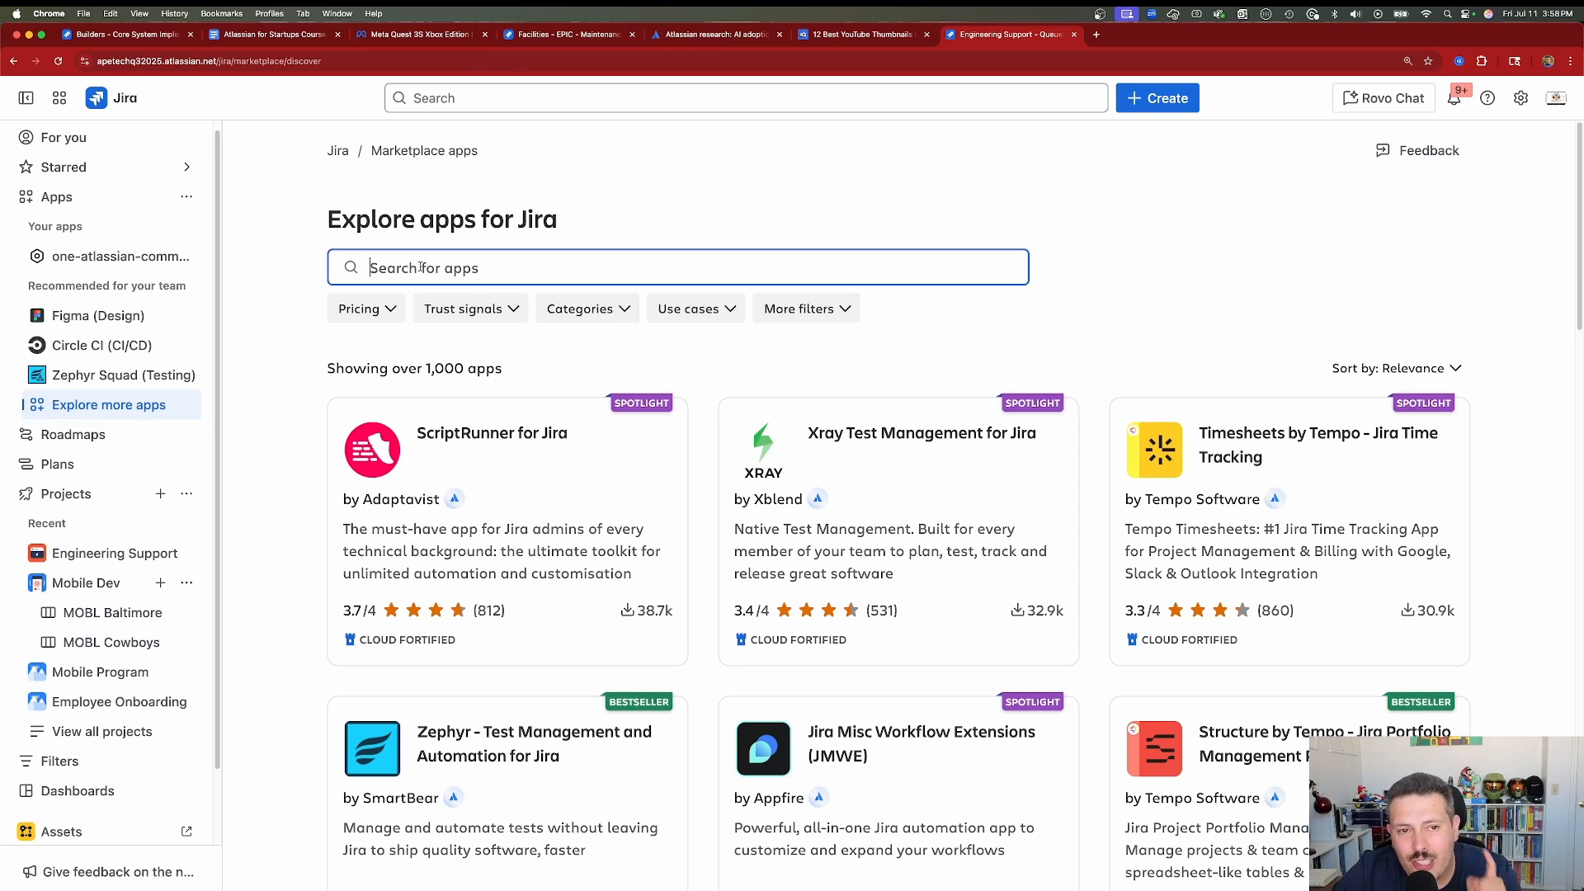
{"action": "mouse_move", "coordinate": [485, 99]}
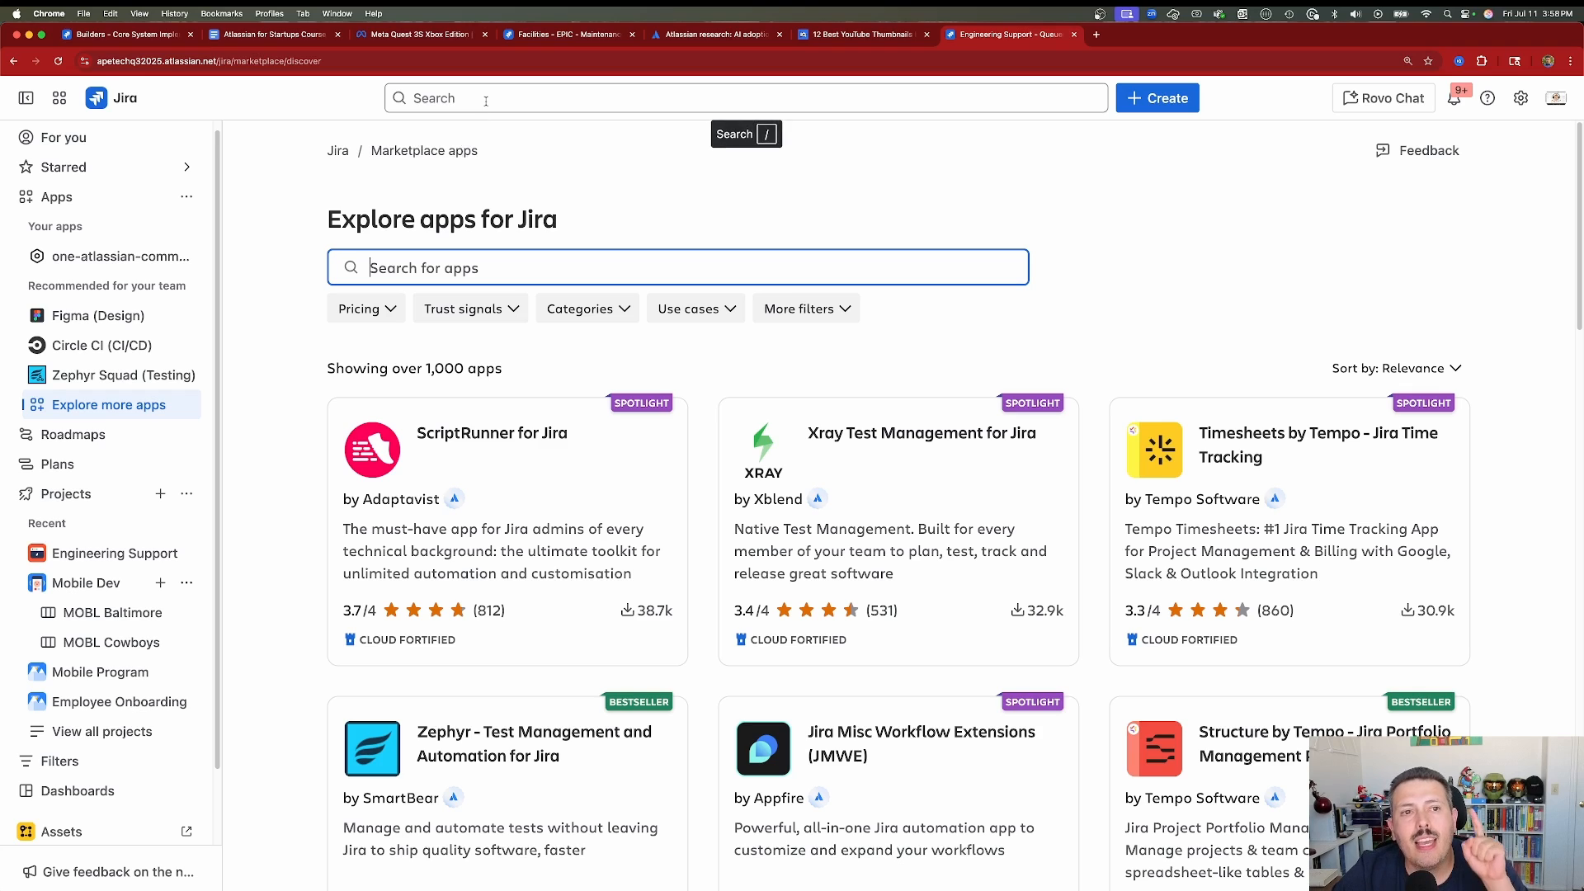
{"action": "left_click", "coordinate": [746, 98]}
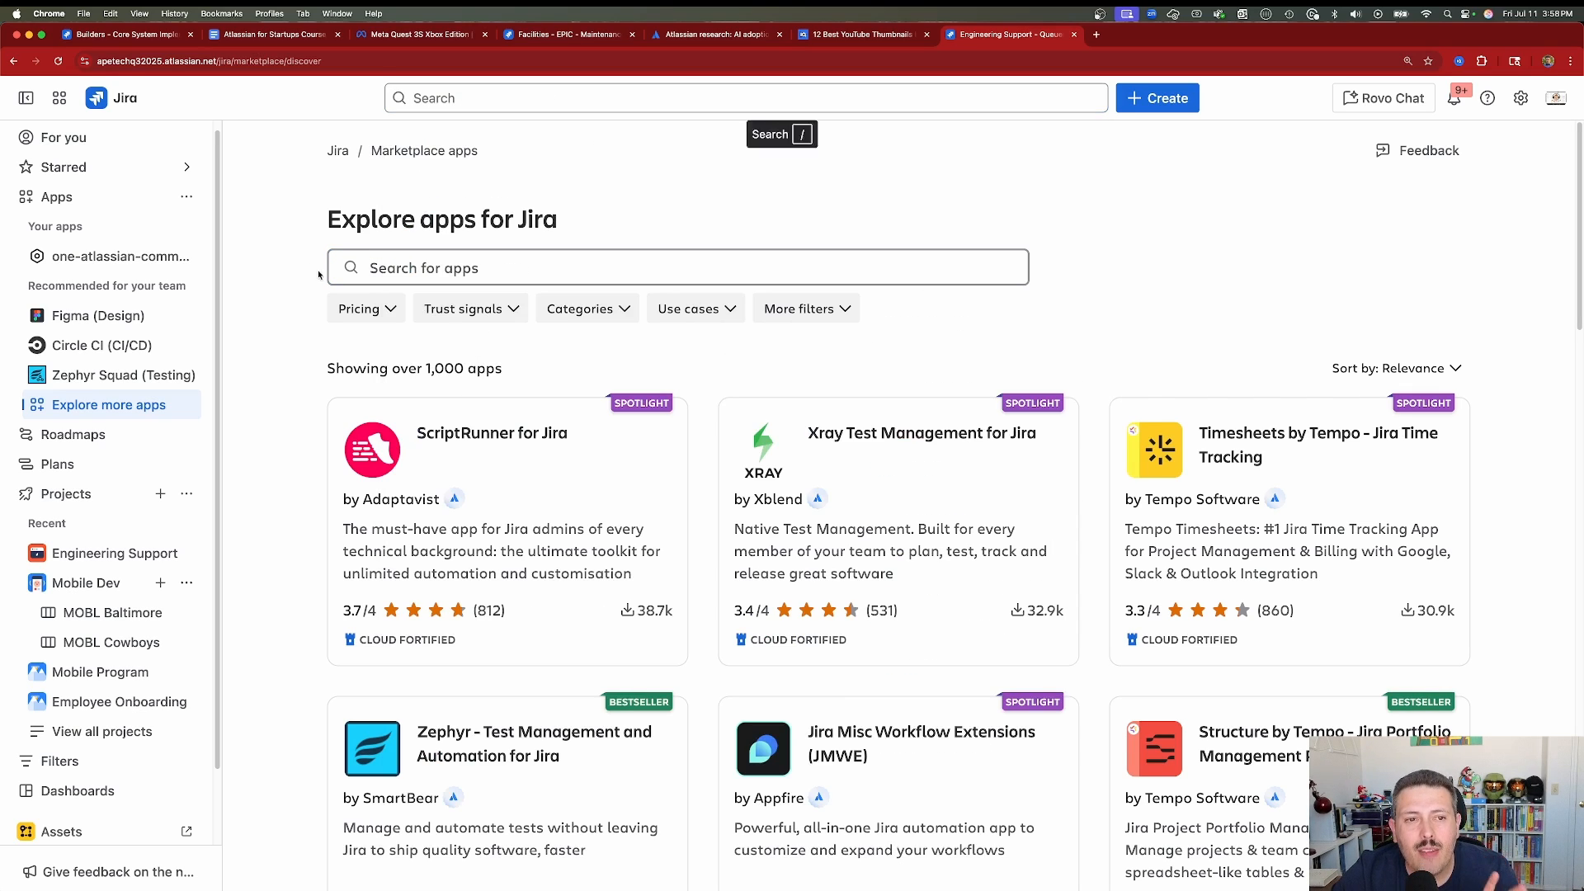
{"action": "mouse_move", "coordinate": [532, 116]}
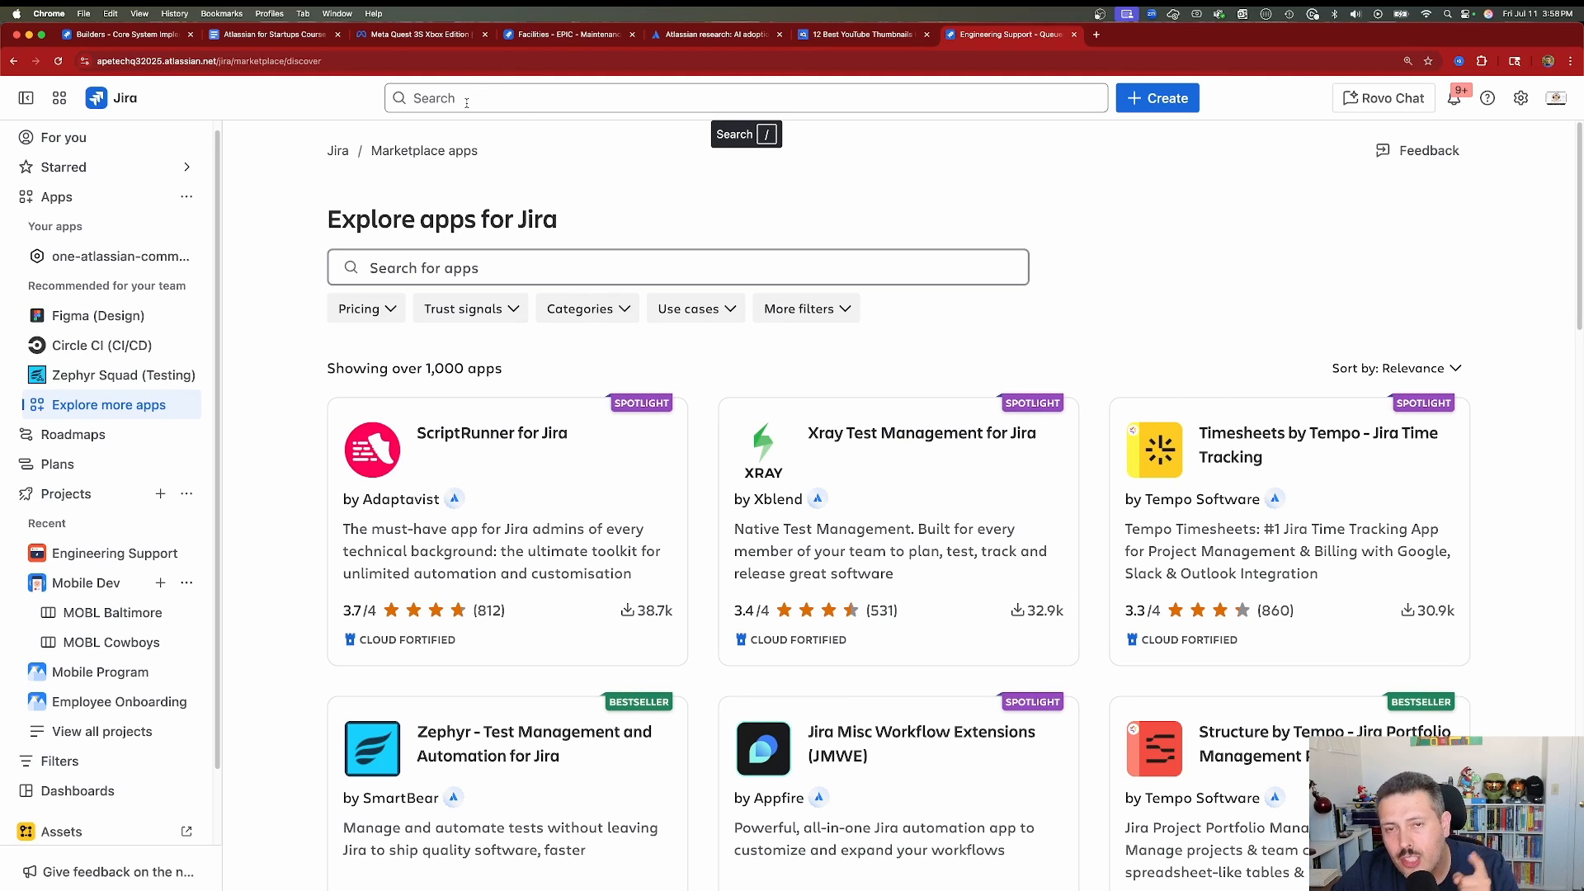
{"action": "mouse_move", "coordinate": [268, 284]}
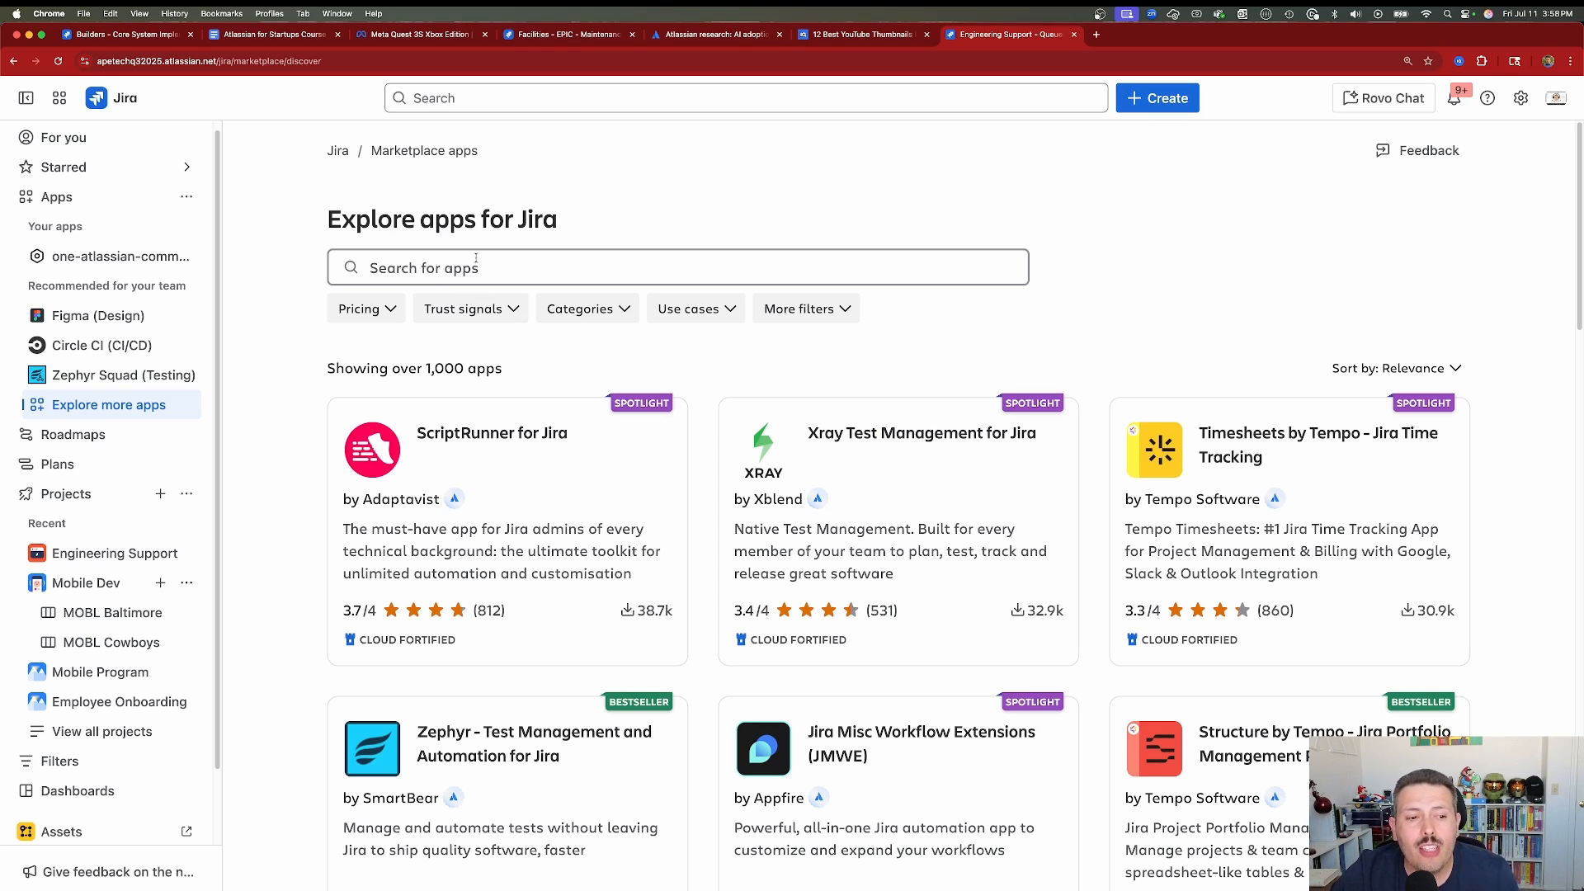
Return to Mobile Dev's MOBL Baltimore board with its empty active sprint columns.
{"action": "left_click", "coordinate": [745, 98]}
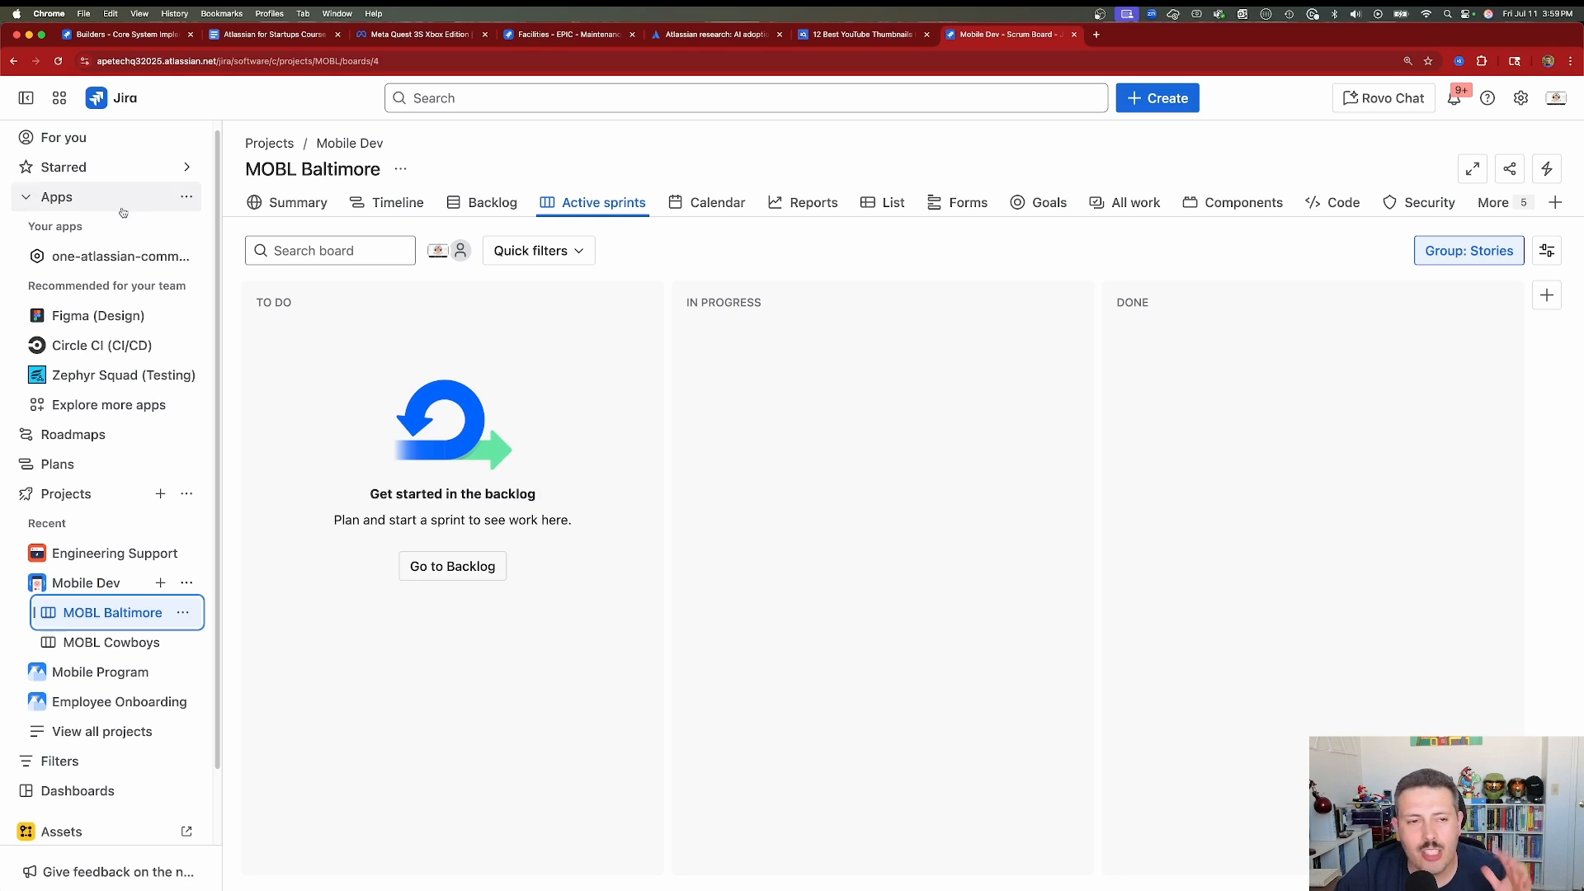
{"action": "left_click", "coordinate": [453, 203]}
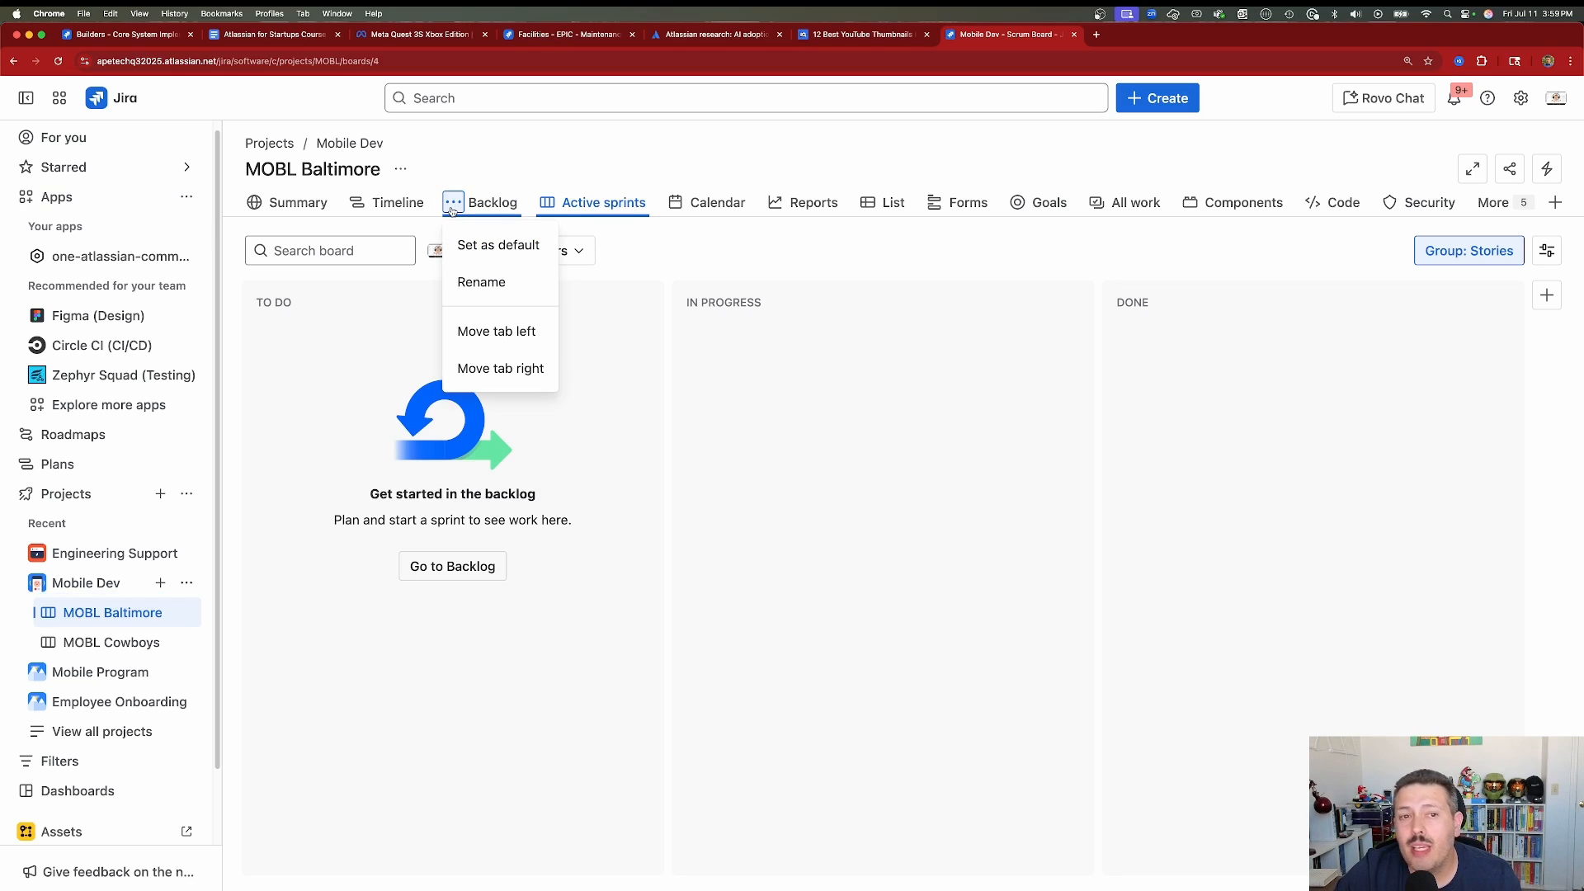
{"action": "mouse_move", "coordinate": [500, 368]}
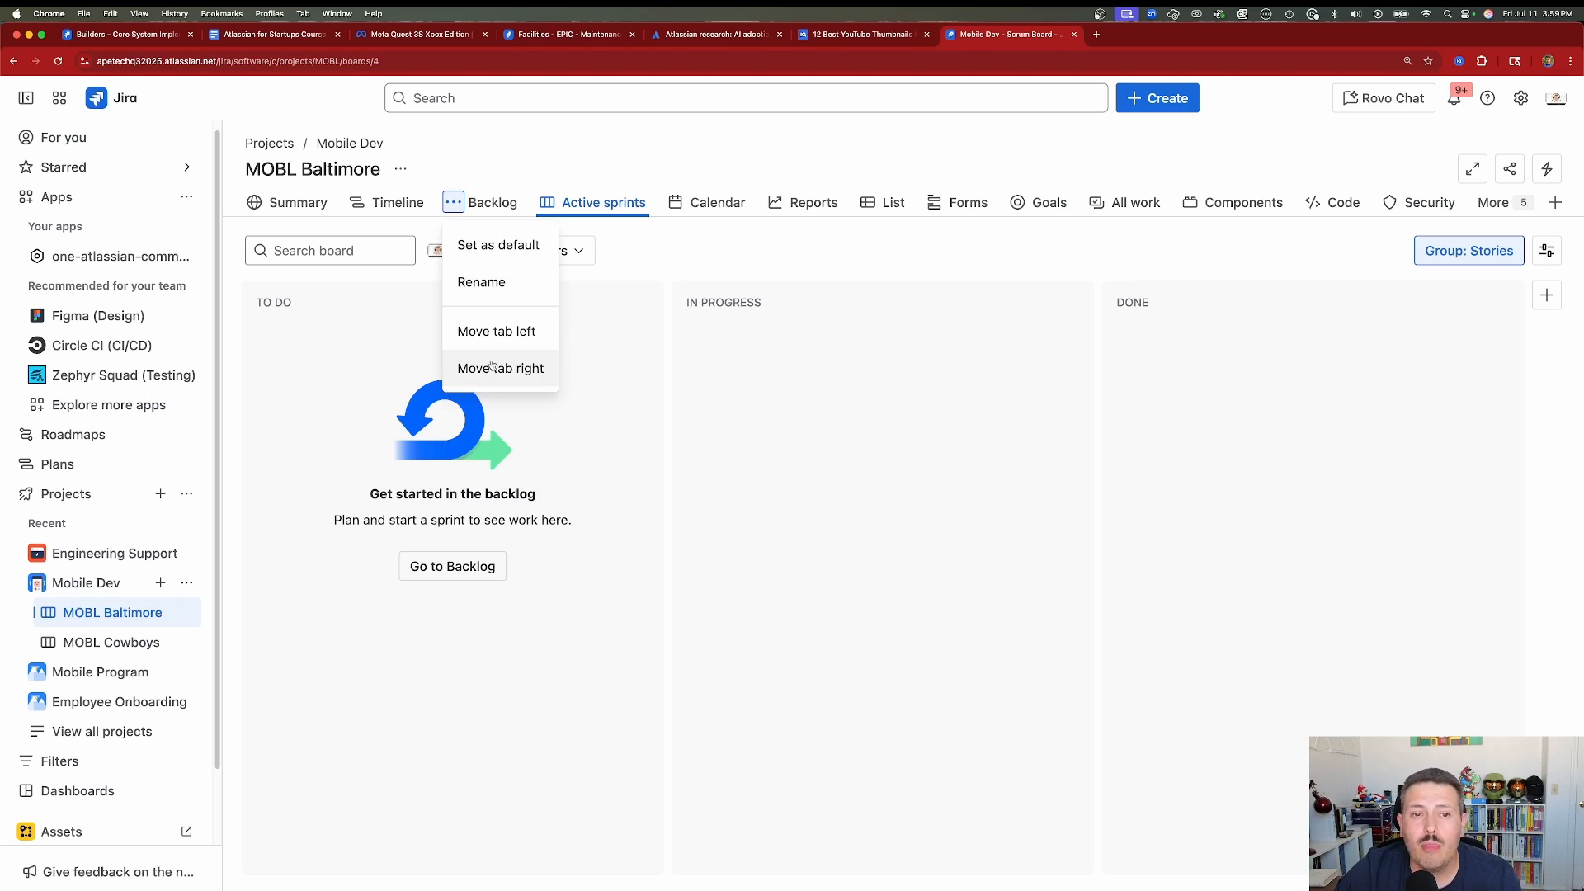
{"action": "mouse_move", "coordinate": [497, 244]}
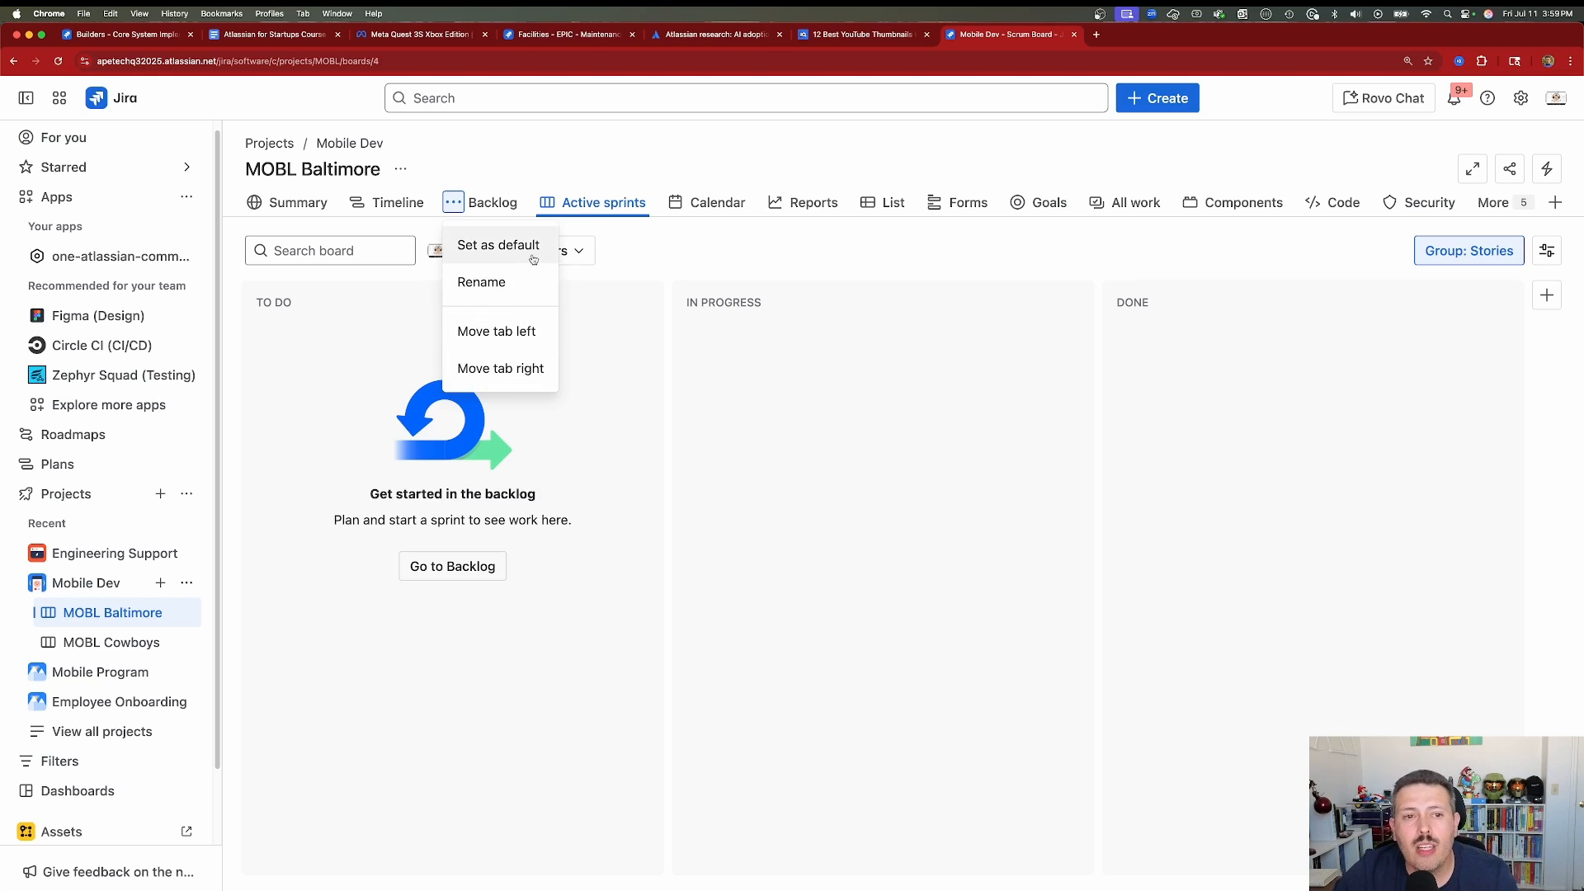
{"action": "left_click", "coordinate": [675, 202]}
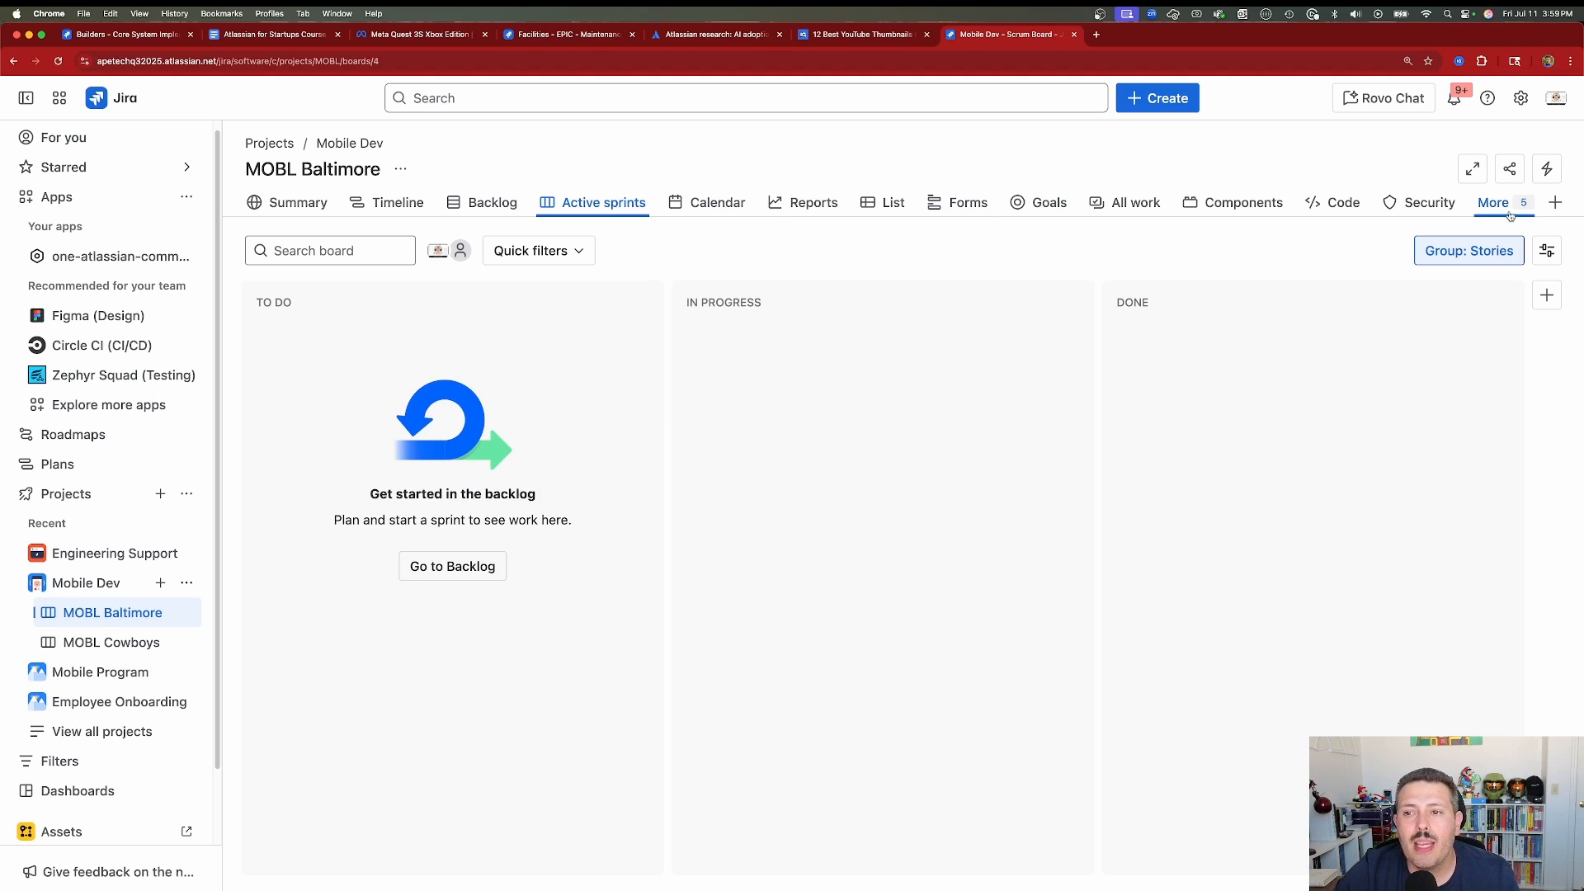
Preview the addable On-call view, then show overflow tabs Releases, Deployments, Pages and Shortcuts.
{"action": "left_click", "coordinate": [1494, 202]}
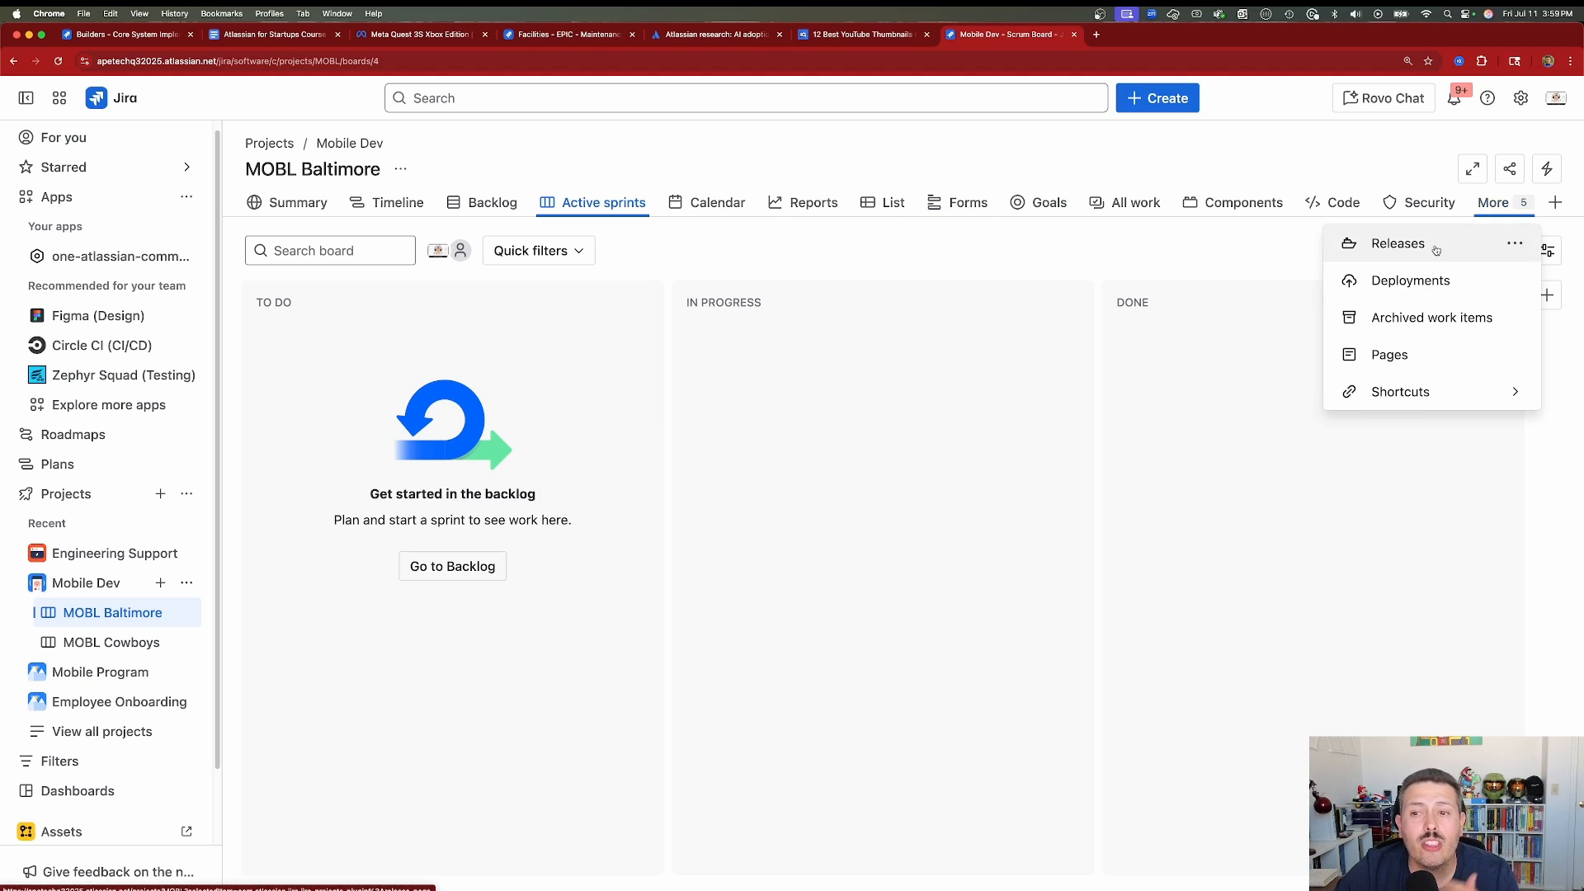
{"action": "mouse_move", "coordinate": [1556, 201]}
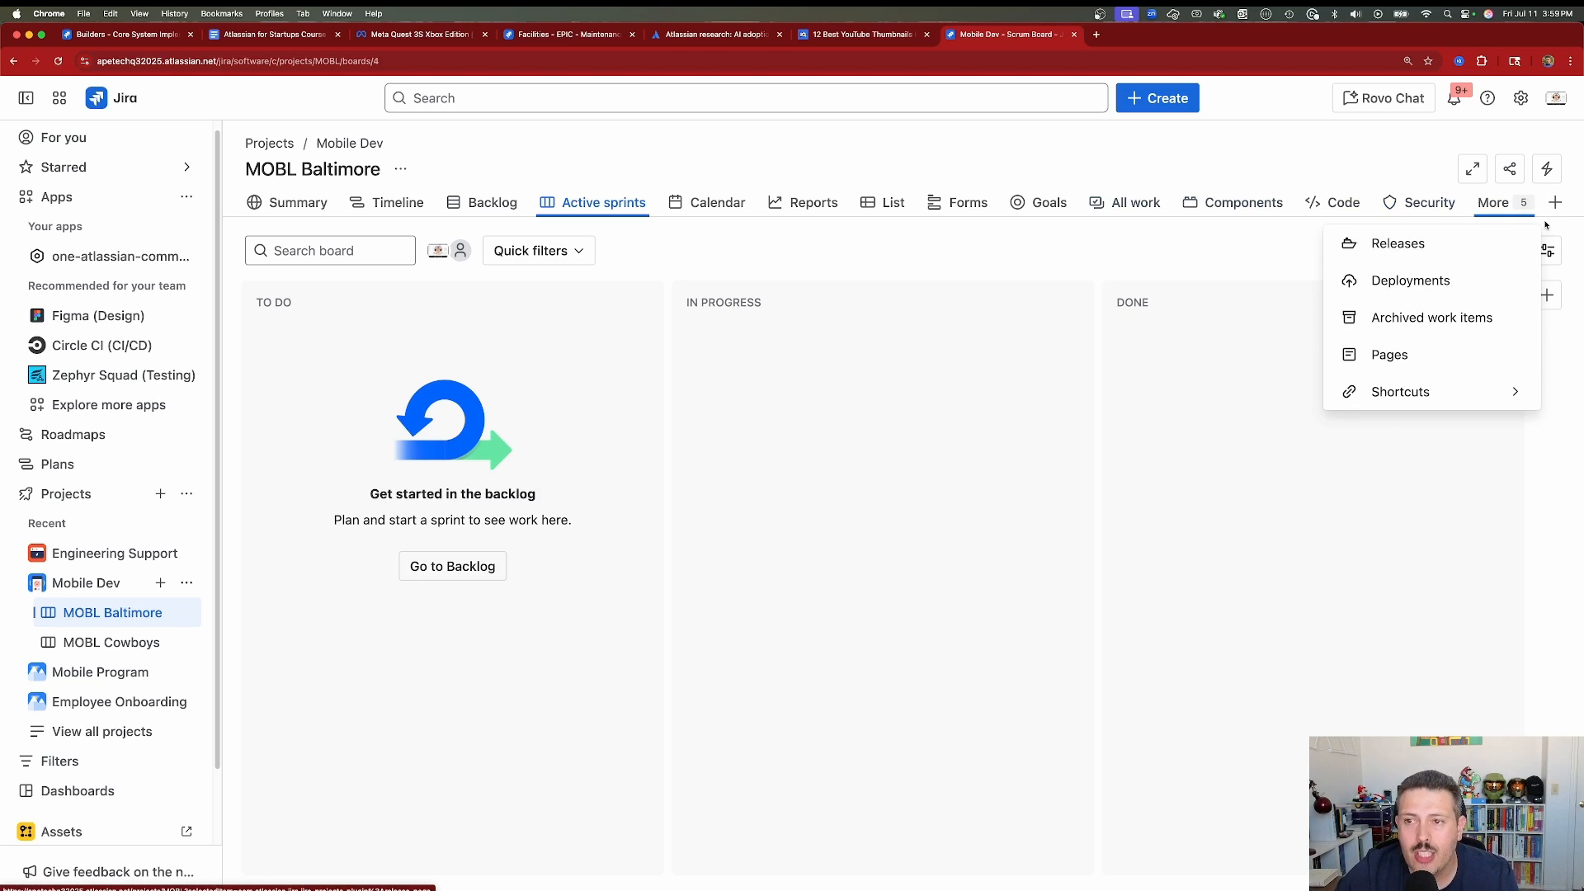
{"action": "left_click", "coordinate": [1554, 202]}
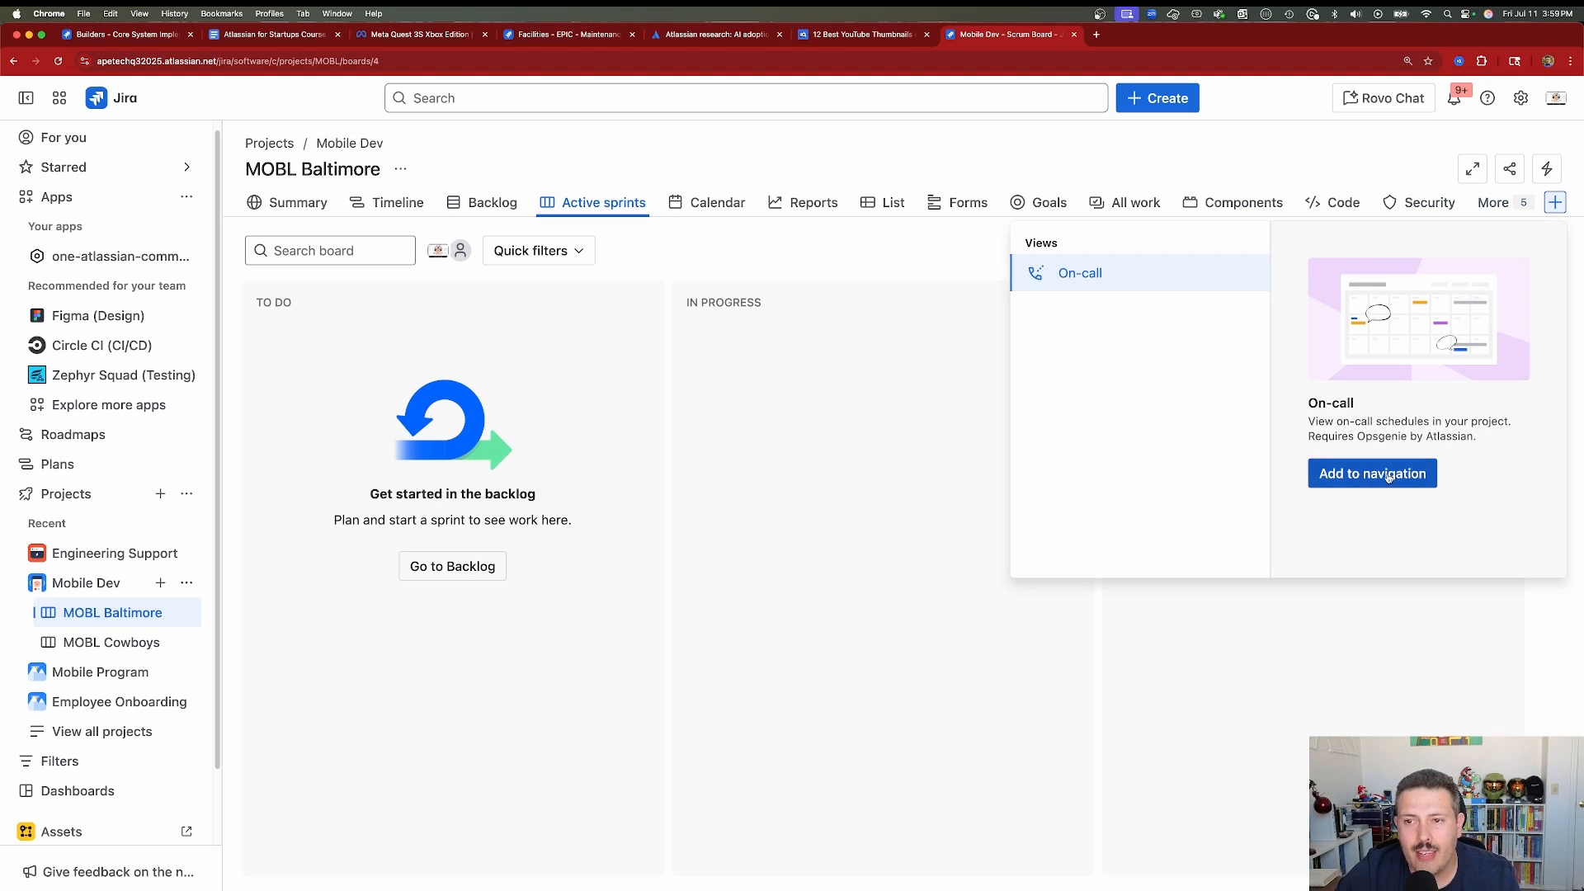
{"action": "mouse_move", "coordinate": [1301, 225]}
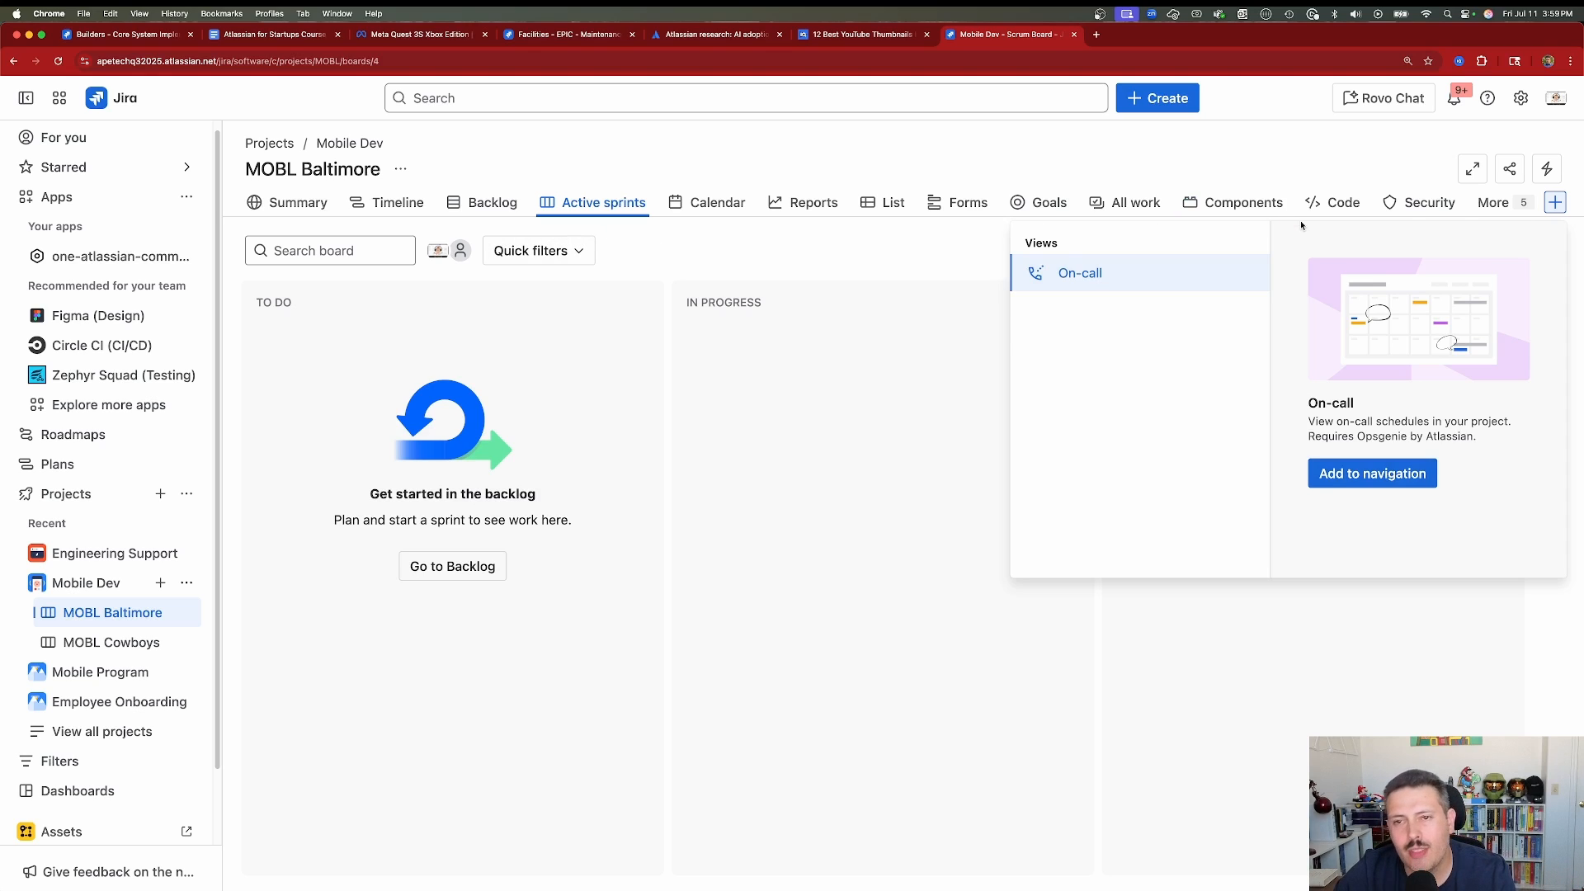
{"action": "left_click", "coordinate": [1493, 202]}
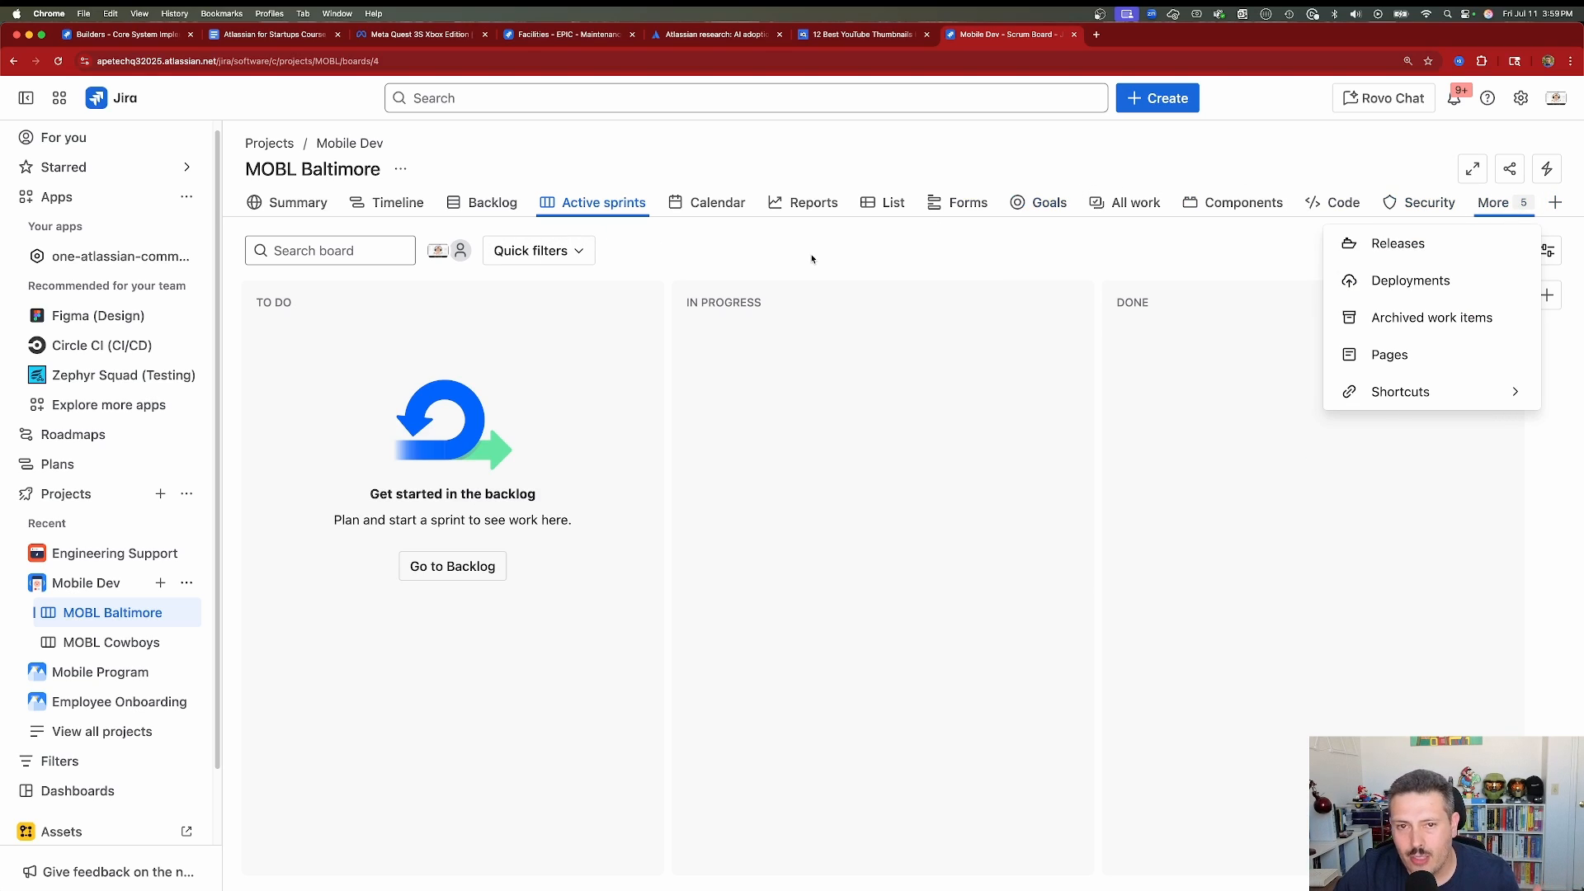
{"action": "mouse_move", "coordinate": [674, 202]}
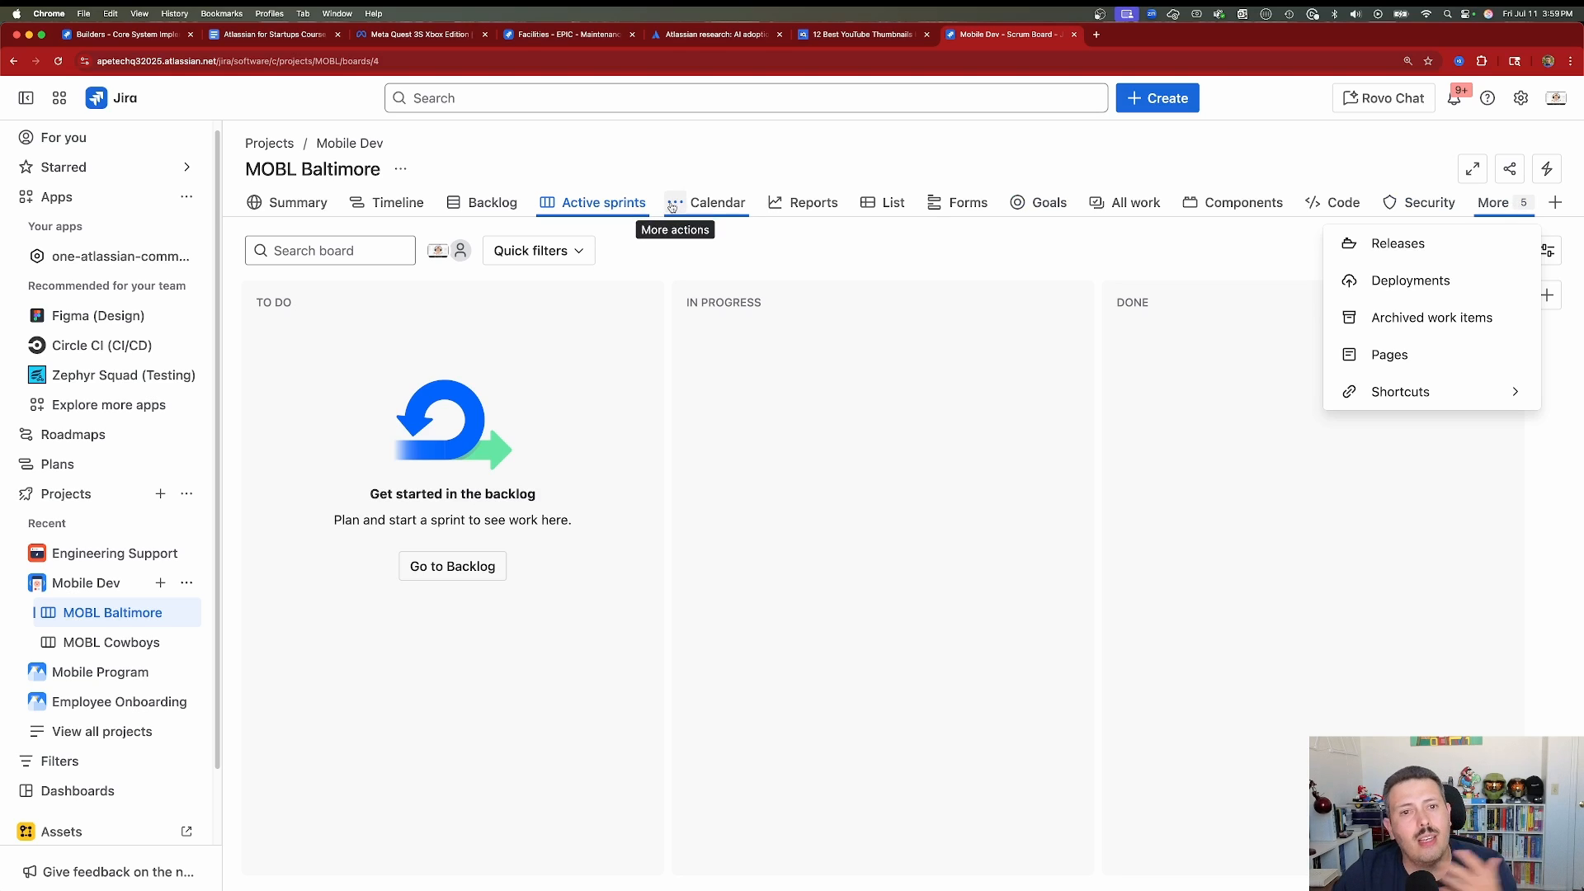